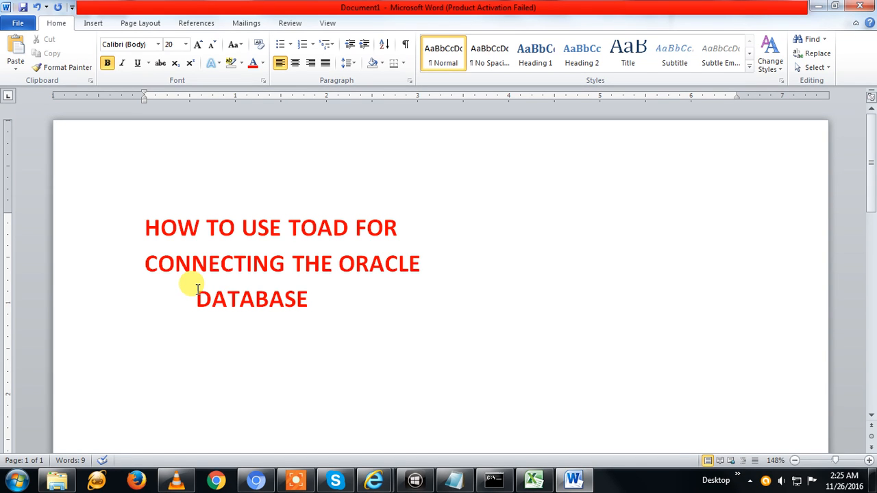
mouse_move(323, 323)
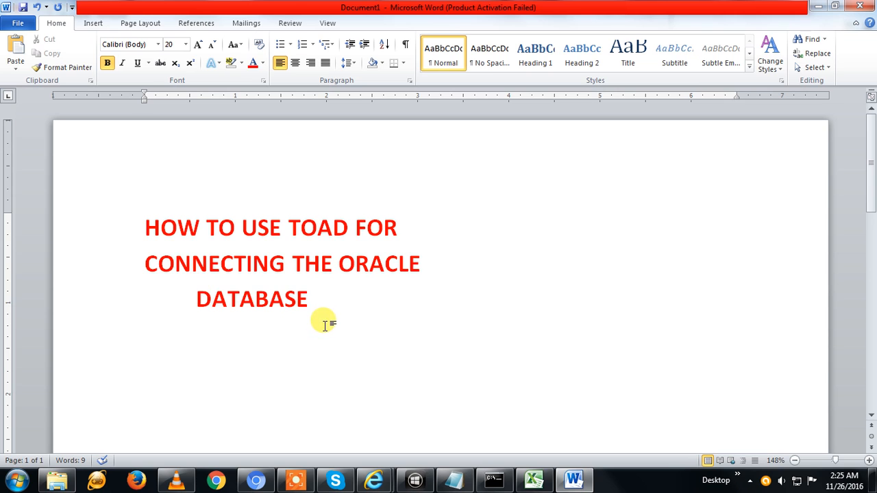
- Minimize Word to reveal the desktop and bring up the Toad for Oracle shortcut's context menu
click(310, 299)
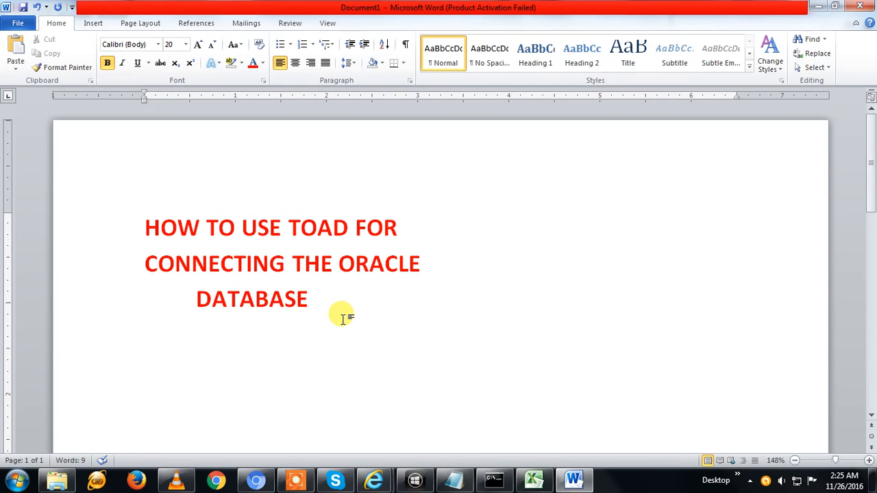
click(309, 298)
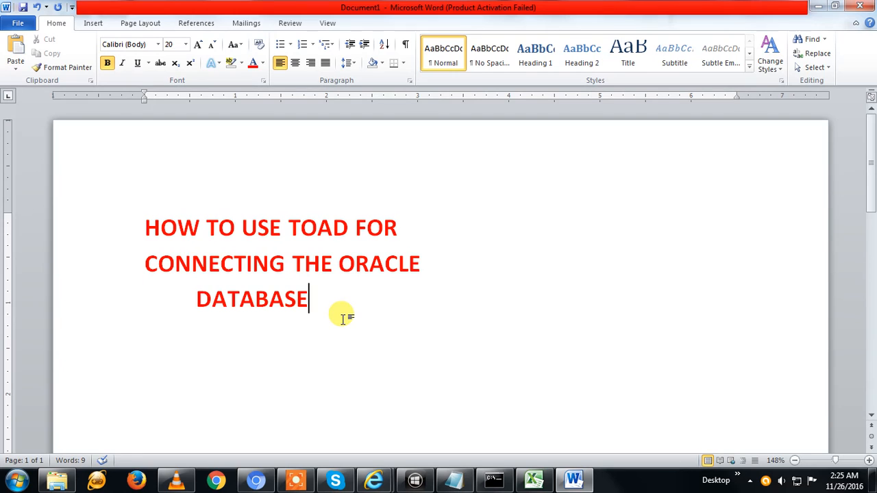
mouse_move(331, 343)
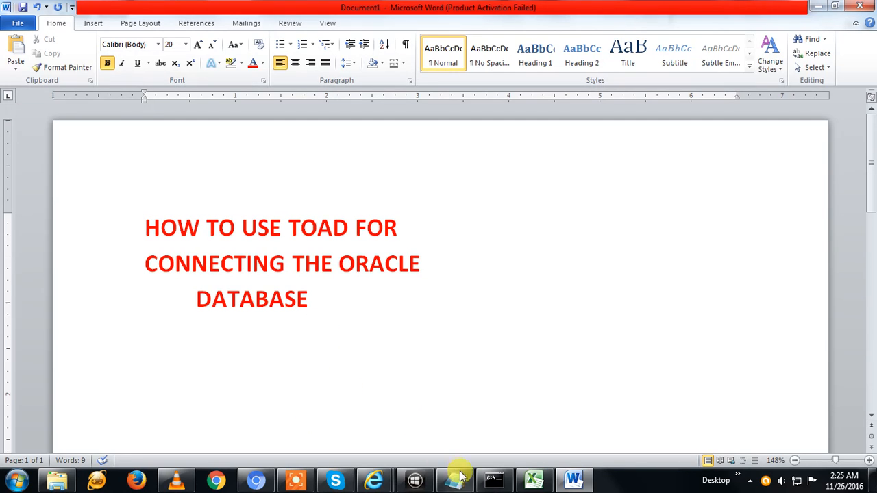
mouse_move(291, 417)
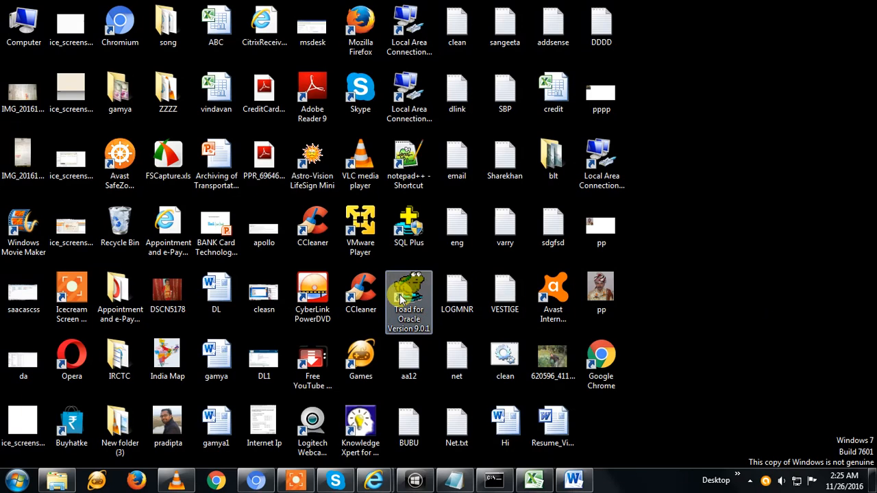
right_click(408, 302)
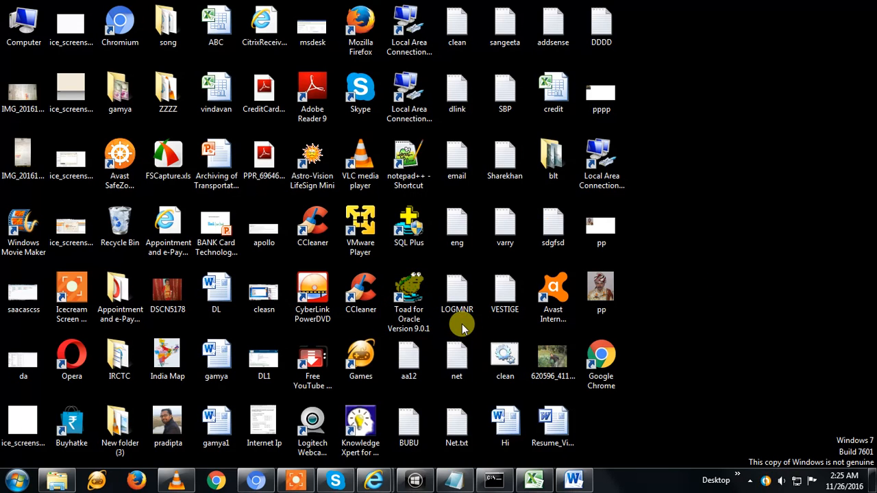
mouse_move(408, 287)
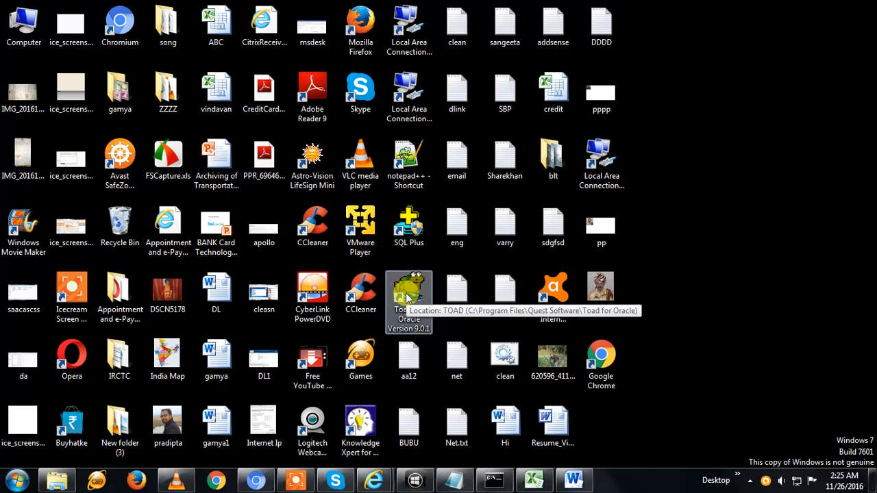
mouse_move(420, 332)
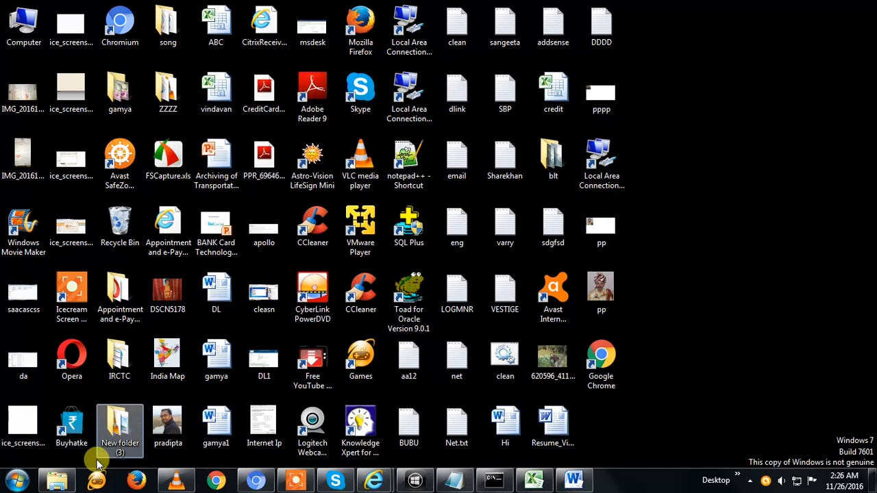
- Launch Toad for Oracle 9.0.1 from the Start menu's recent programs
click(14, 479)
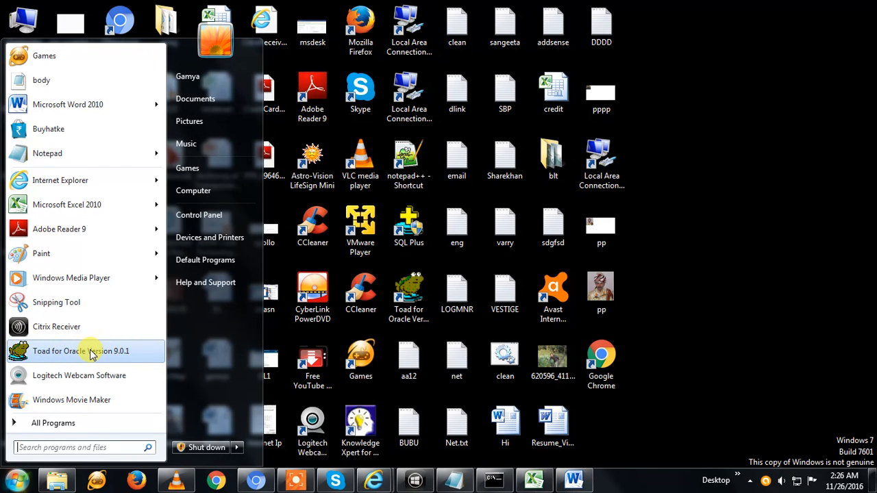
right_click(79, 351)
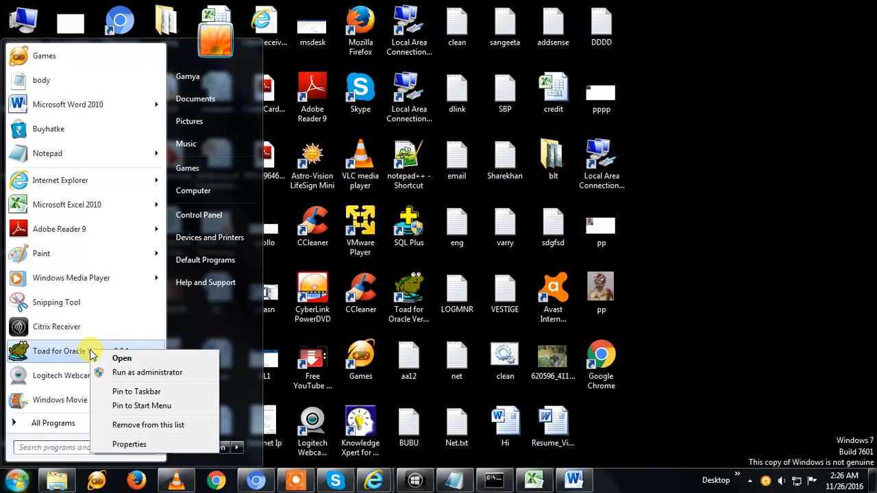
mouse_move(163, 373)
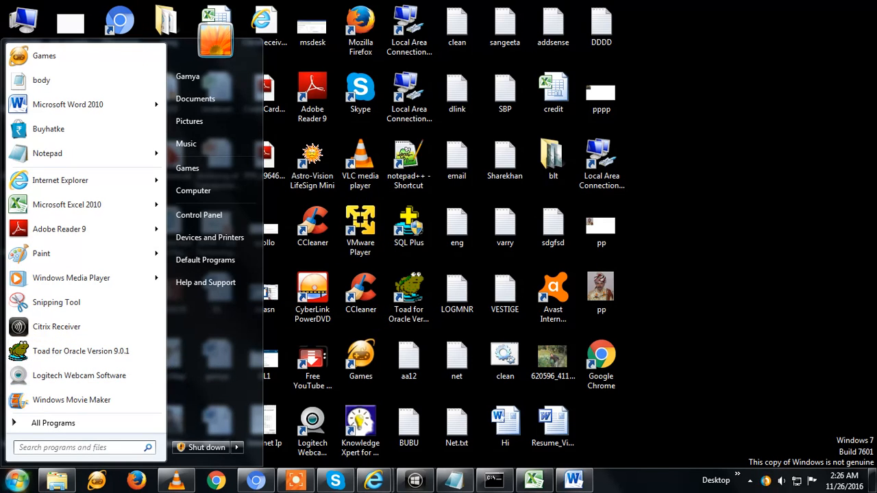
click(312, 226)
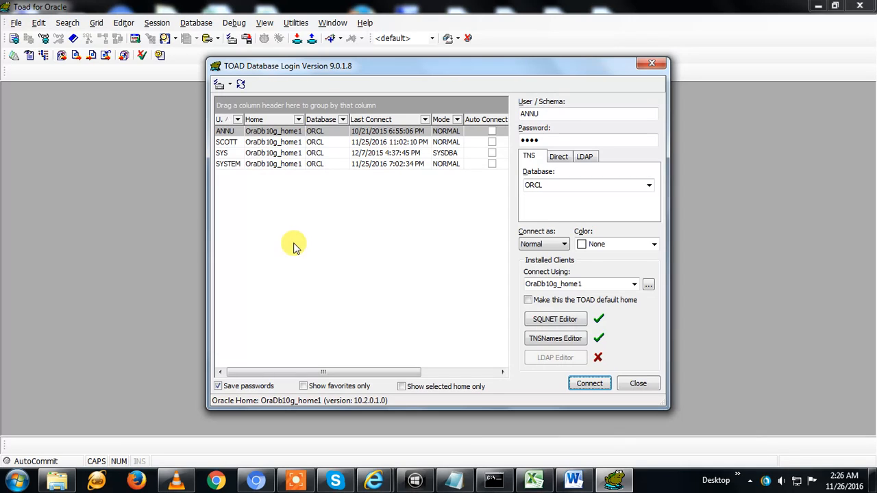
mouse_move(288, 230)
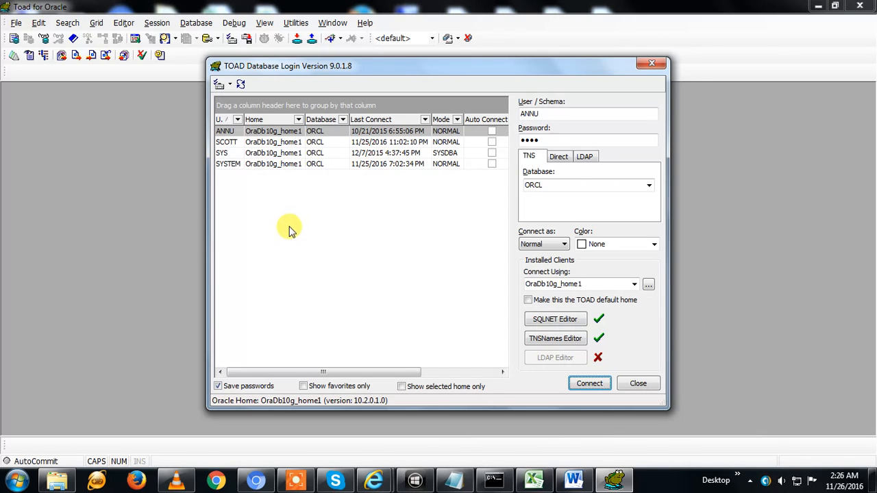
mouse_move(274, 171)
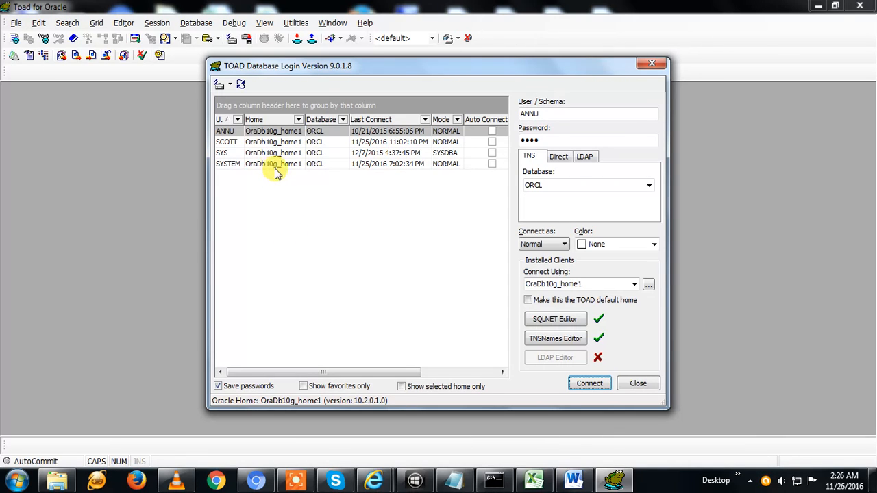
- Choose the saved SCOTT login on ORCL and keep the connect mode as Normal
click(226, 131)
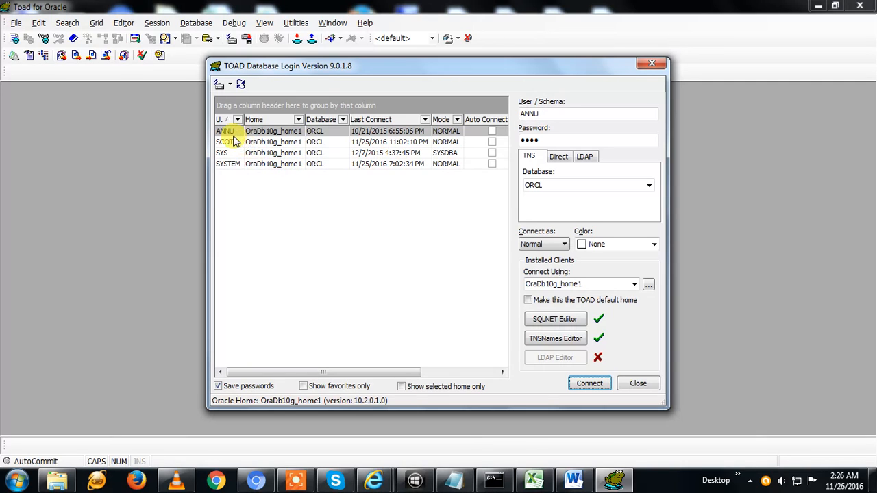
click(225, 141)
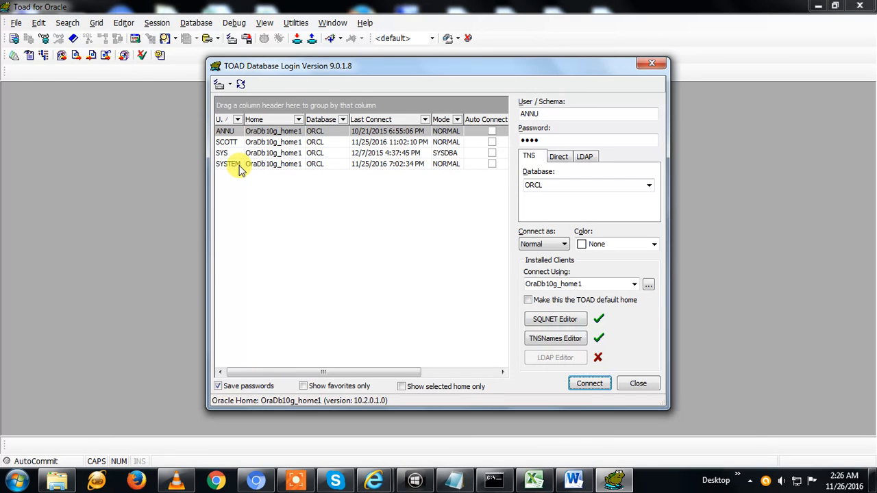
click(221, 152)
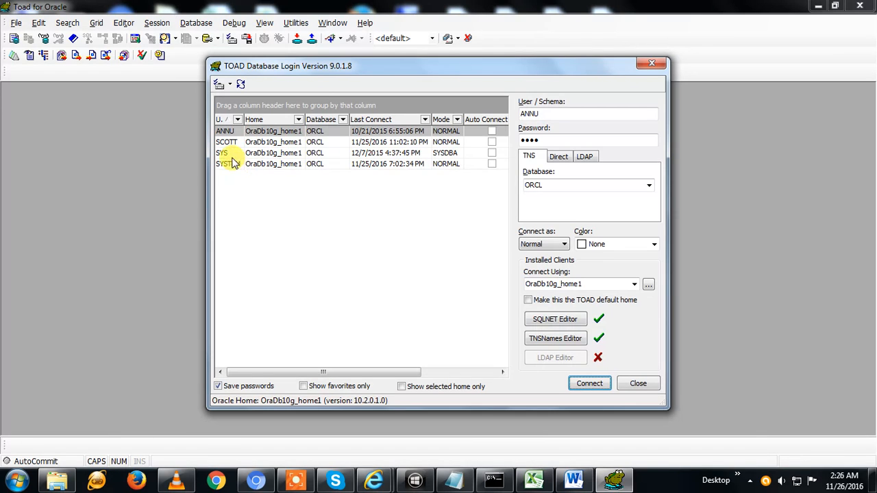
mouse_move(439, 195)
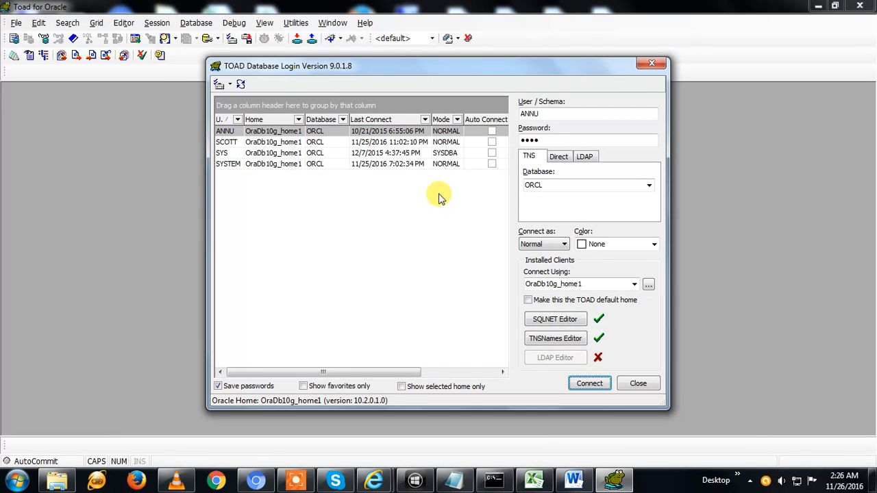
mouse_move(233, 173)
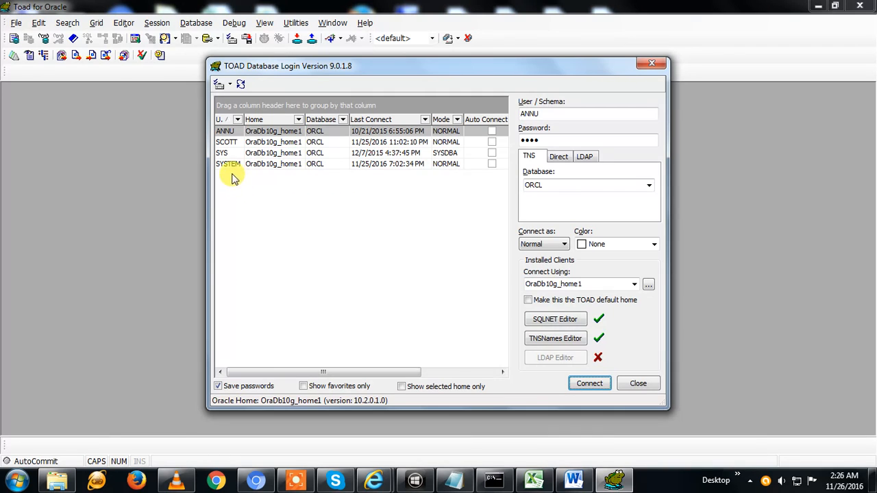
click(226, 141)
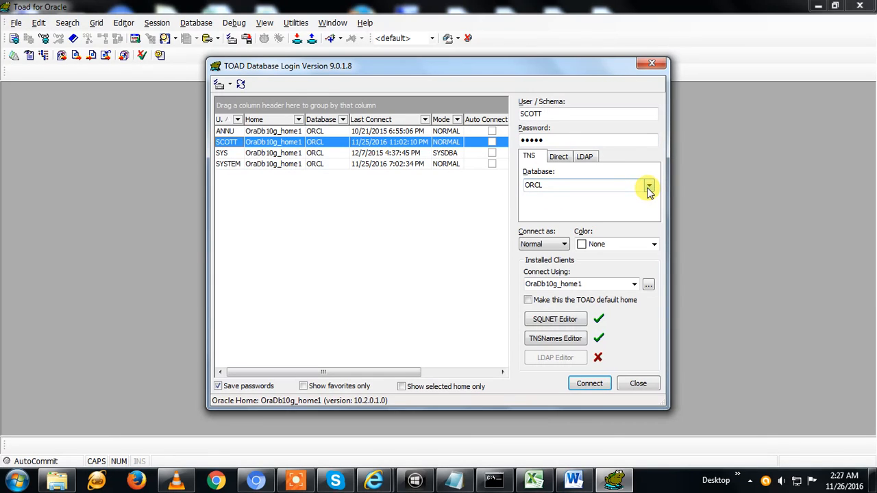
mouse_move(614, 259)
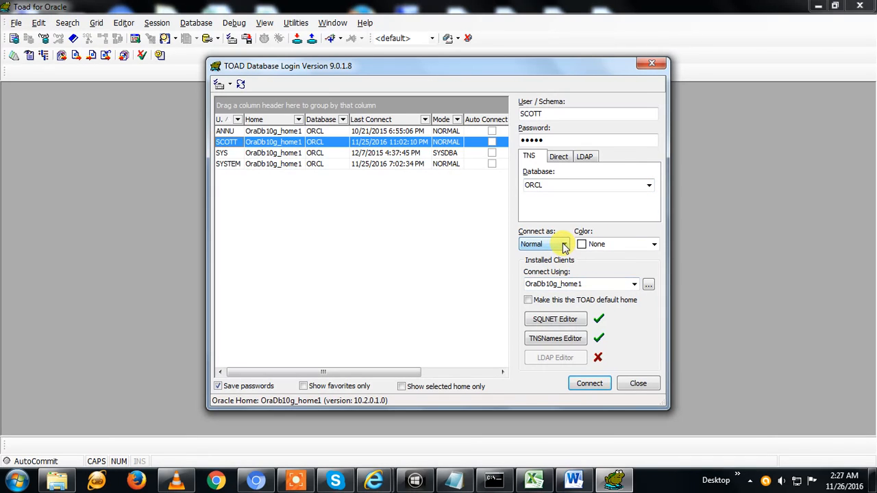
click(564, 244)
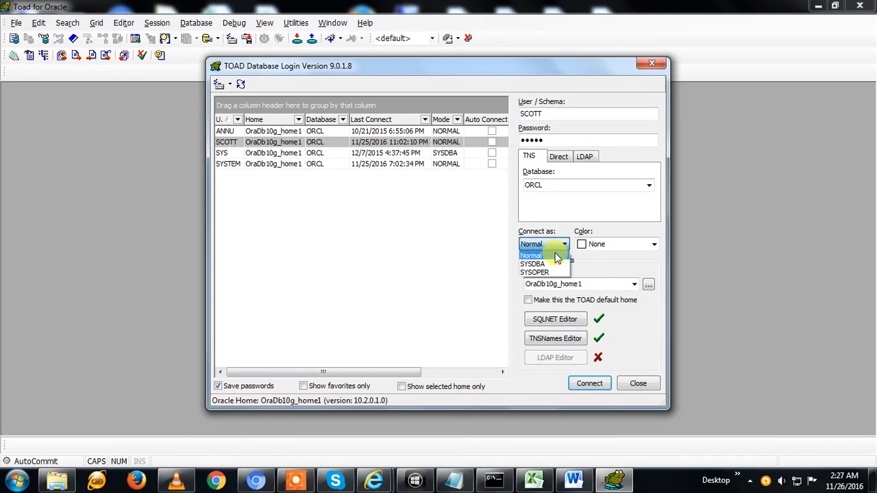
click(532, 255)
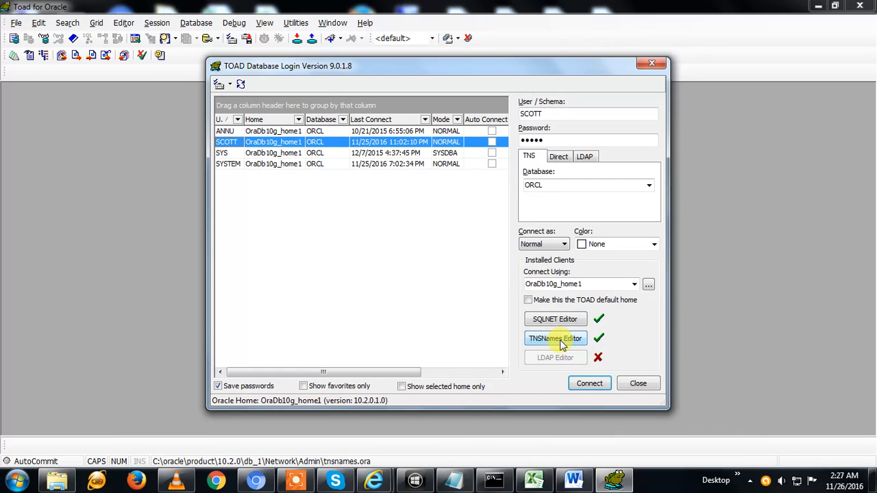
mouse_move(555, 338)
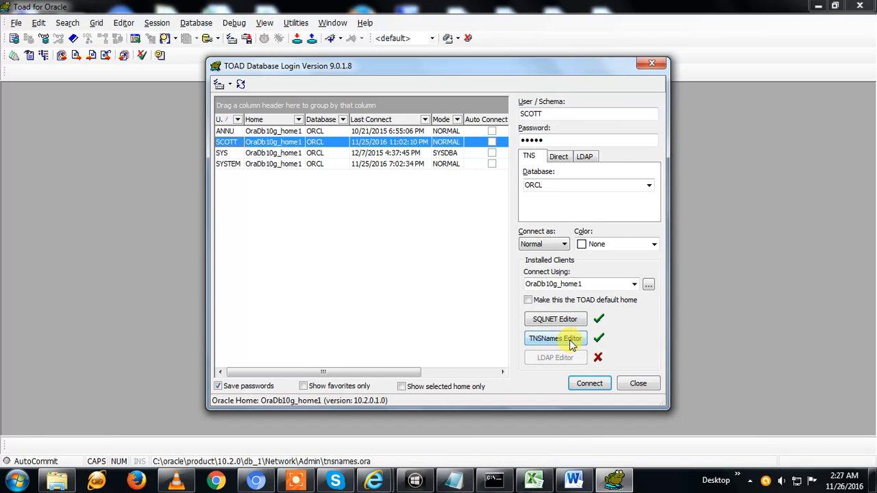
- Review ORCL's host Ganya-PC and port 1521 in the TNSNames Editor, then close it with OK
click(555, 338)
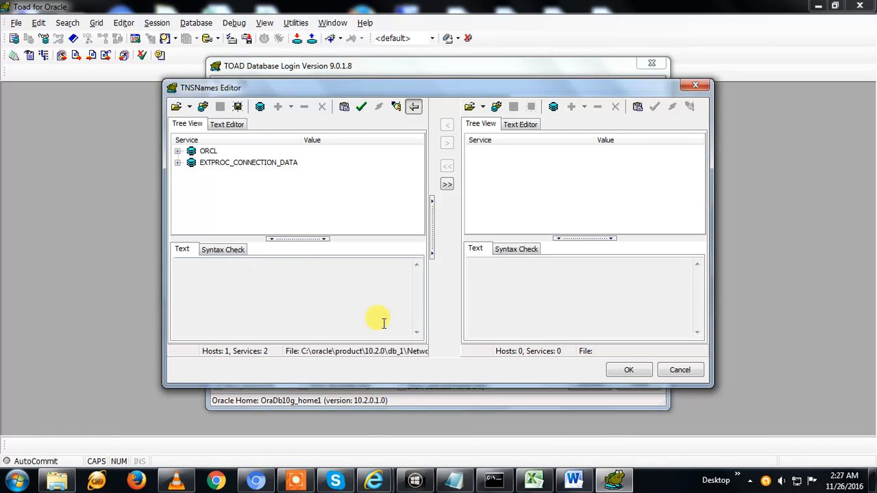
mouse_move(246, 211)
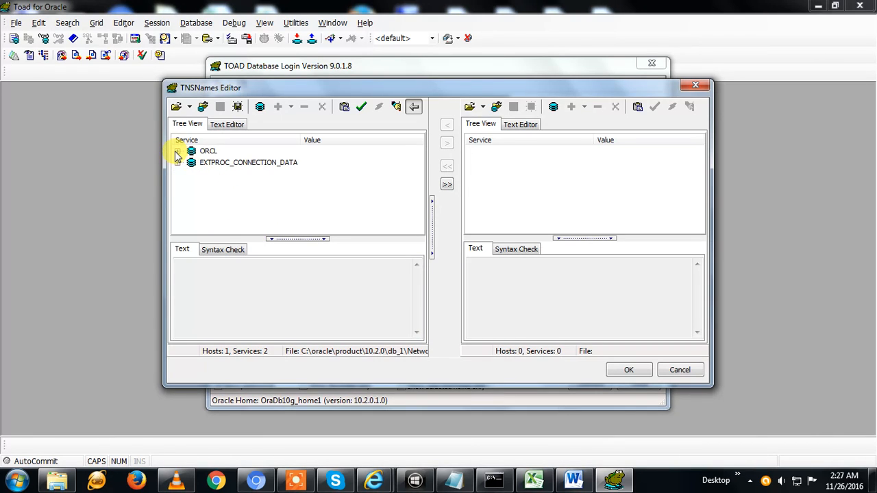
click(178, 150)
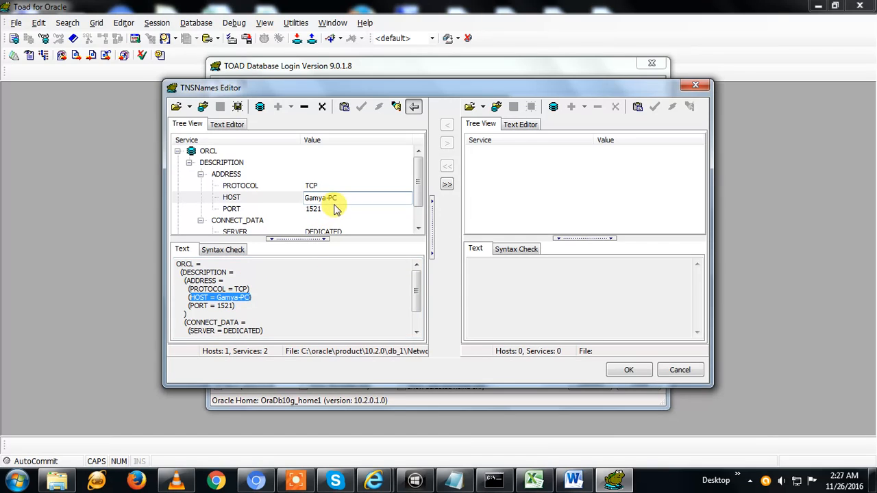
click(335, 197)
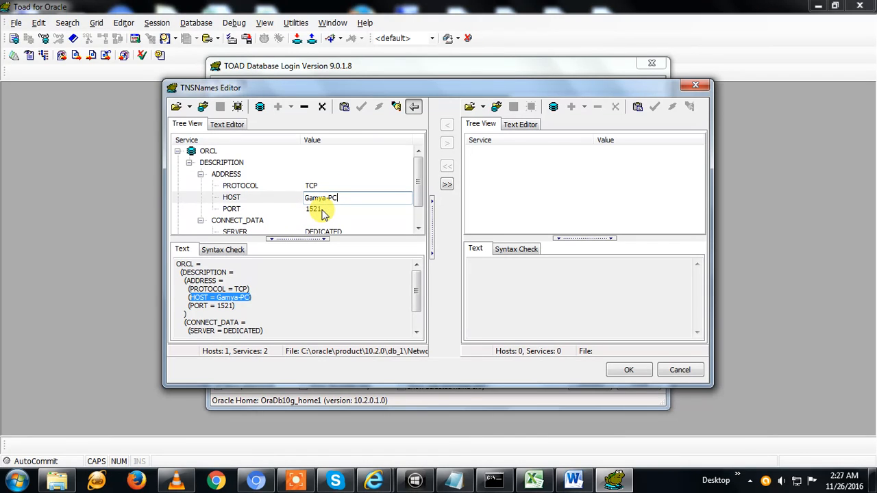
click(356, 209)
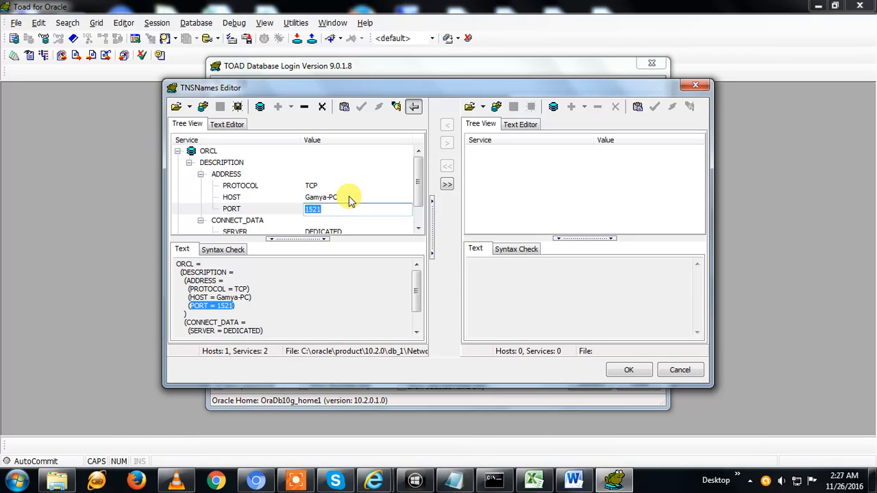
click(321, 197)
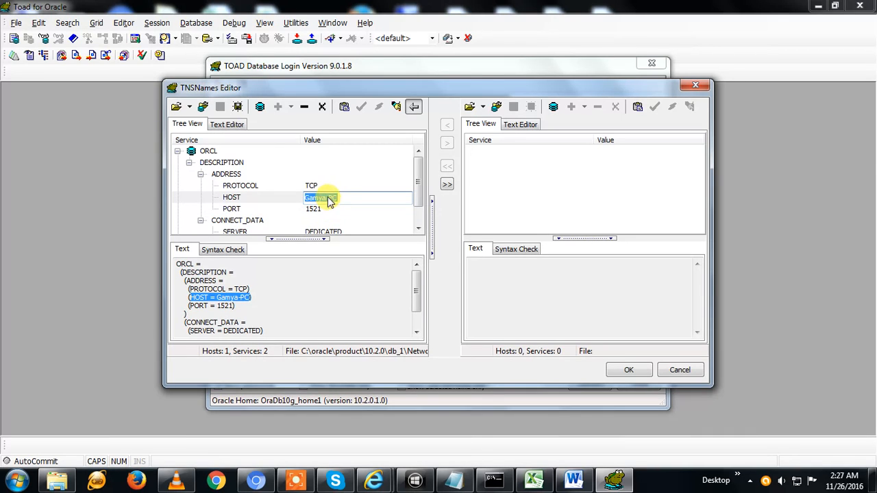
click(322, 197)
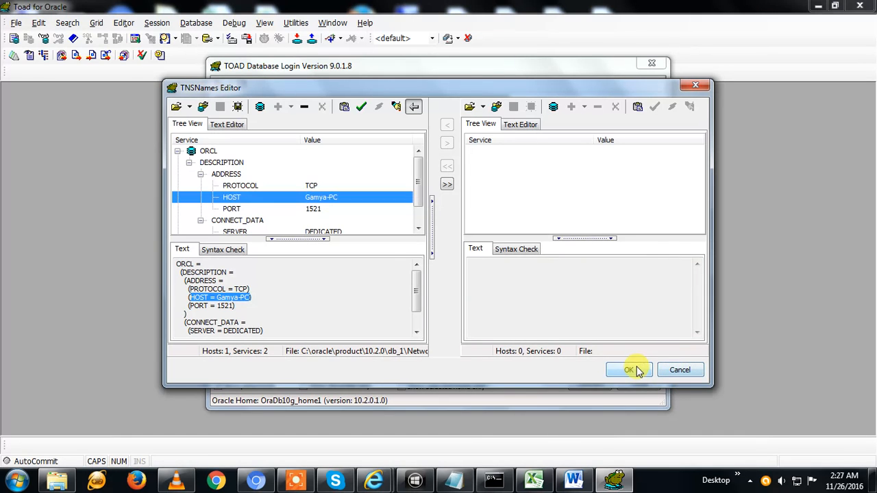
click(627, 370)
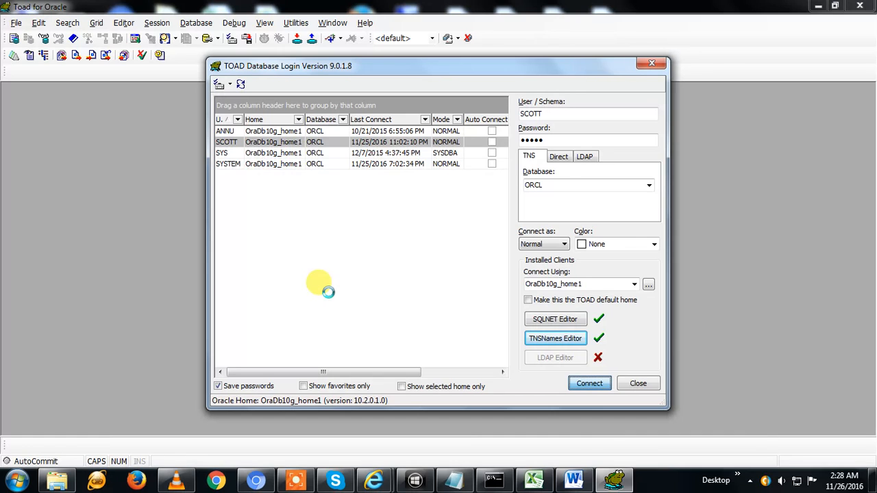
- Connect as SCOTT@ORCL and cancel the file-recovery prompt, leaving an empty SQL editor
click(589, 384)
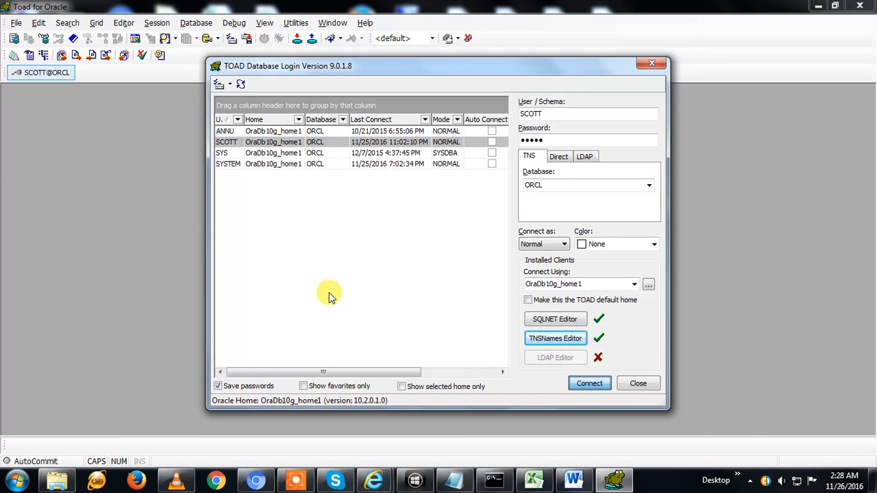
click(589, 384)
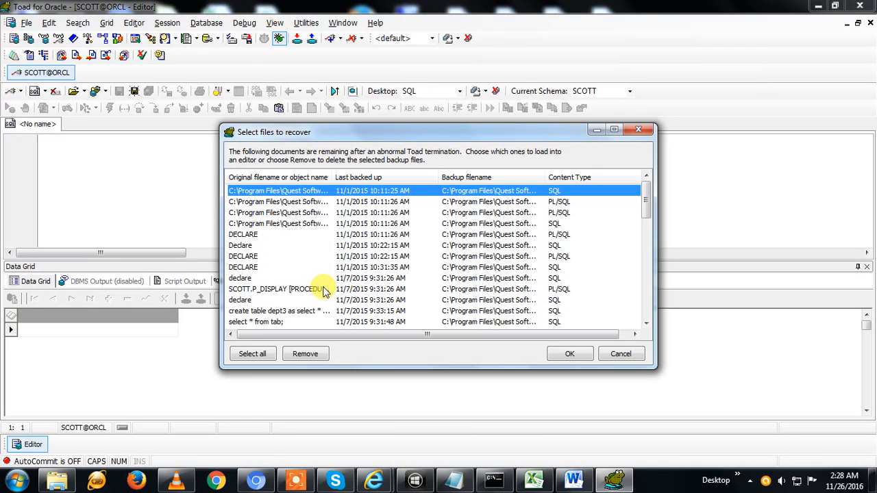
click(620, 353)
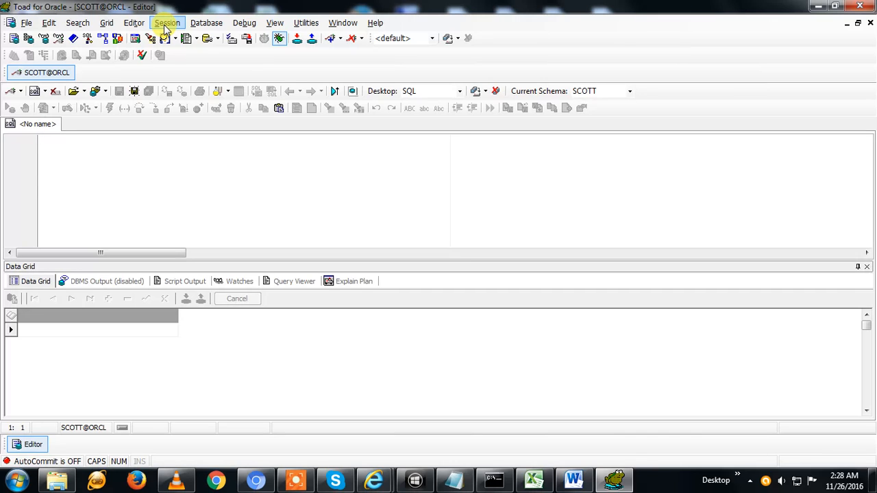
- Start a new connection from the Session menu, bringing up the Database Login for SCOTT on ORCL
click(167, 21)
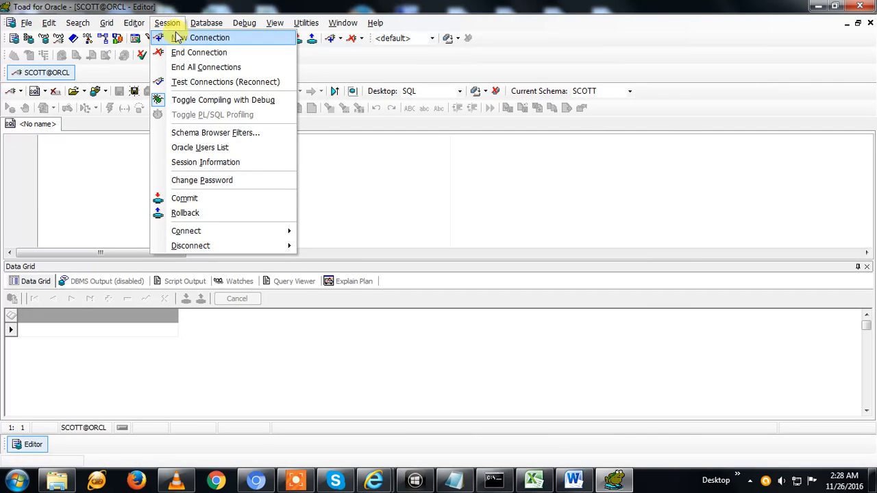
click(208, 37)
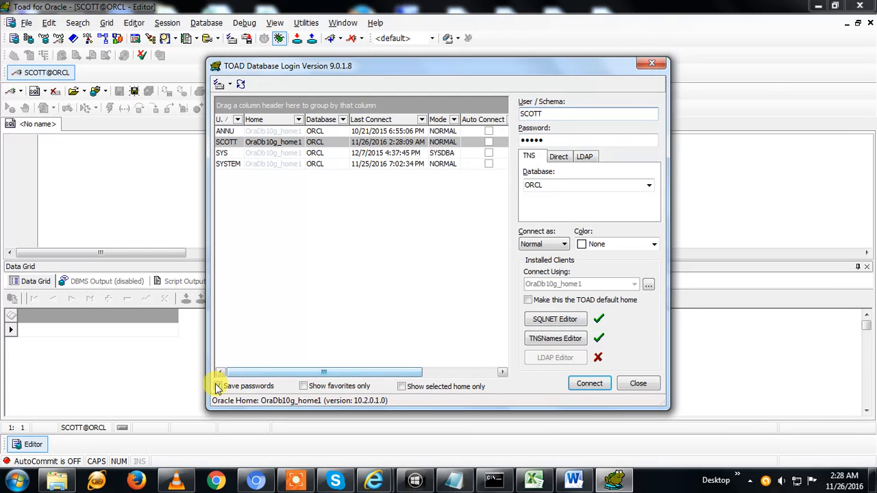
click(218, 386)
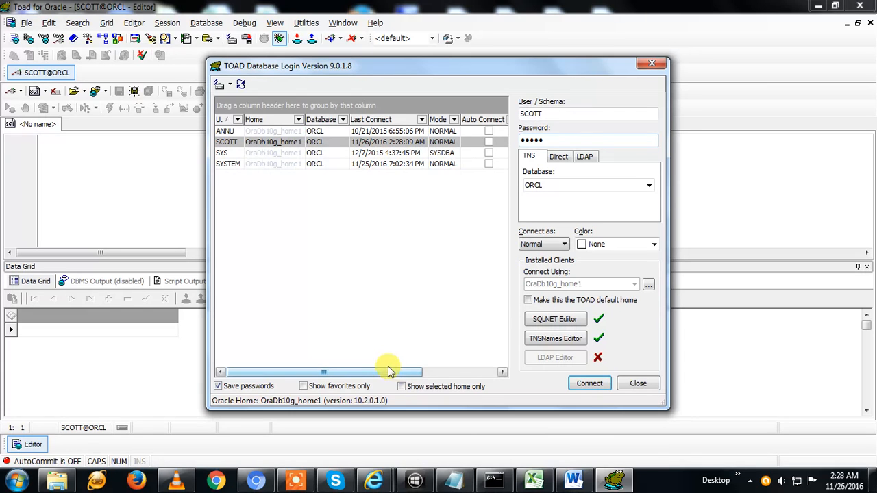
mouse_move(423, 239)
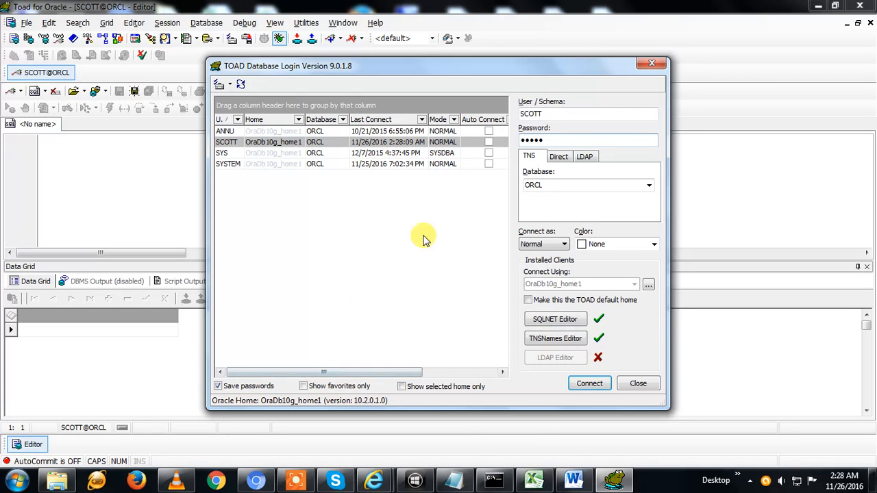
click(588, 113)
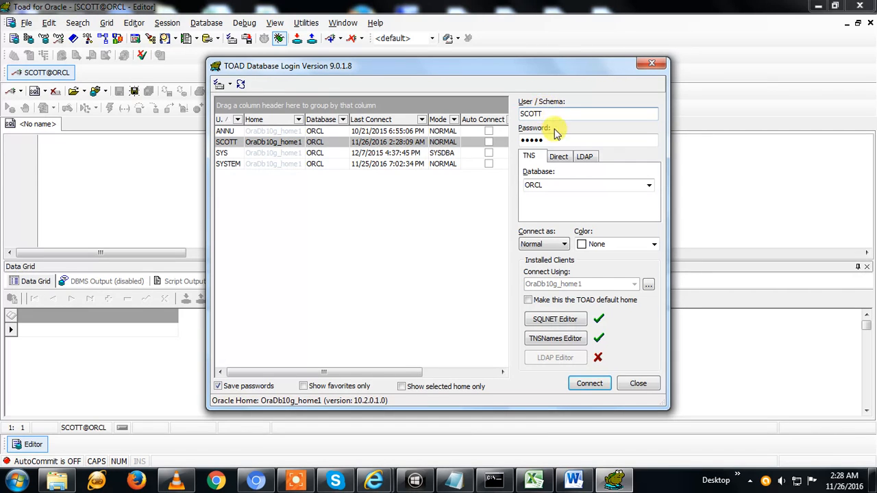
mouse_move(381, 281)
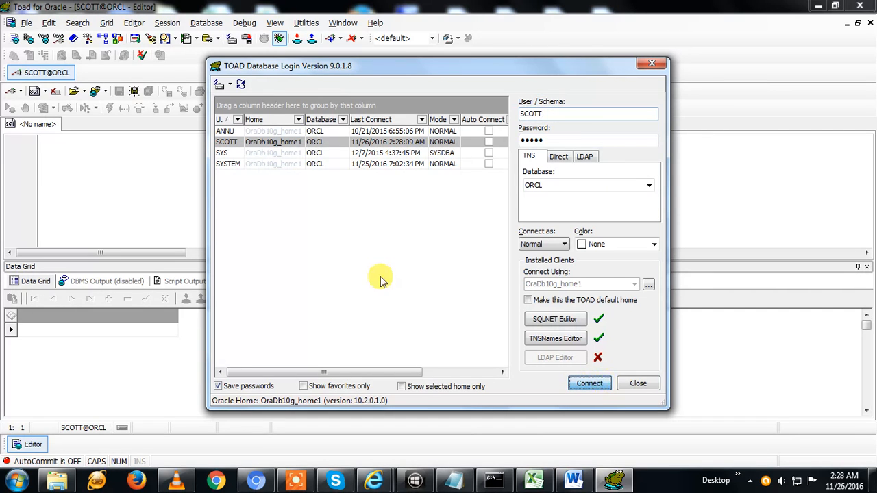
- Connect a second SCOTT@ORCL session and enter SELECT * FROM EMPLOYEE; in its editor
click(590, 384)
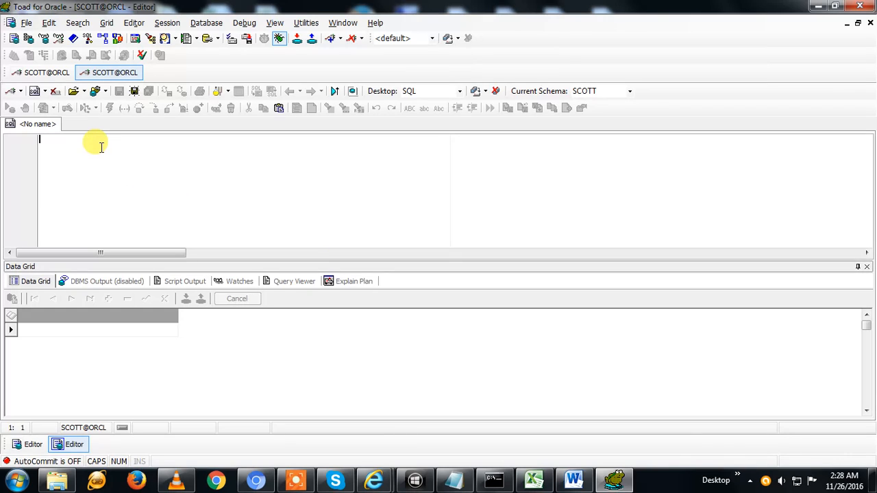
mouse_move(81, 164)
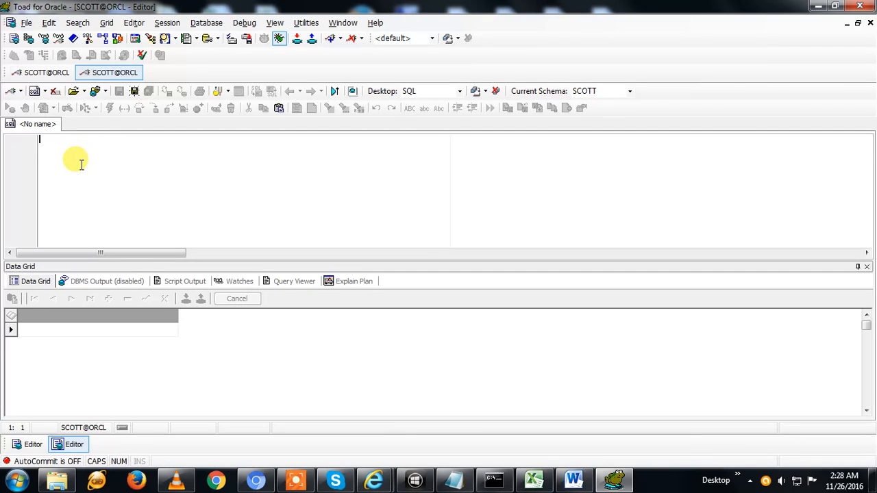
mouse_move(76, 150)
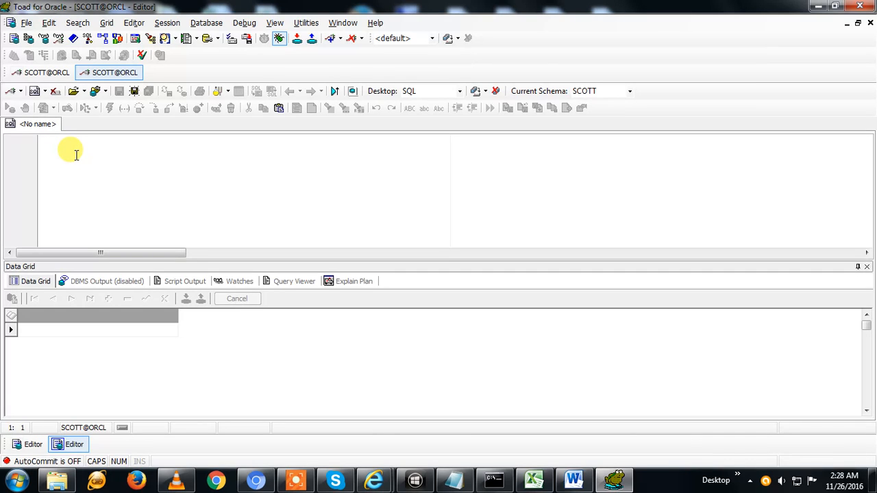
text(SELECT)
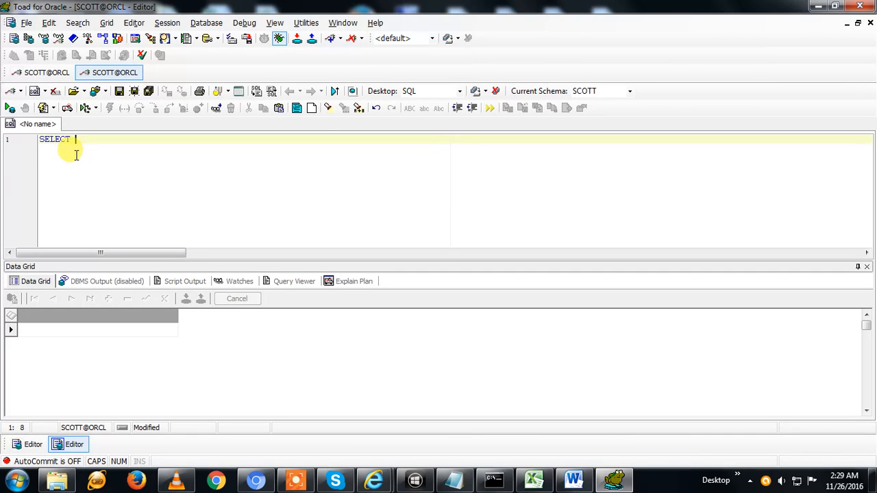
text(* FRO)
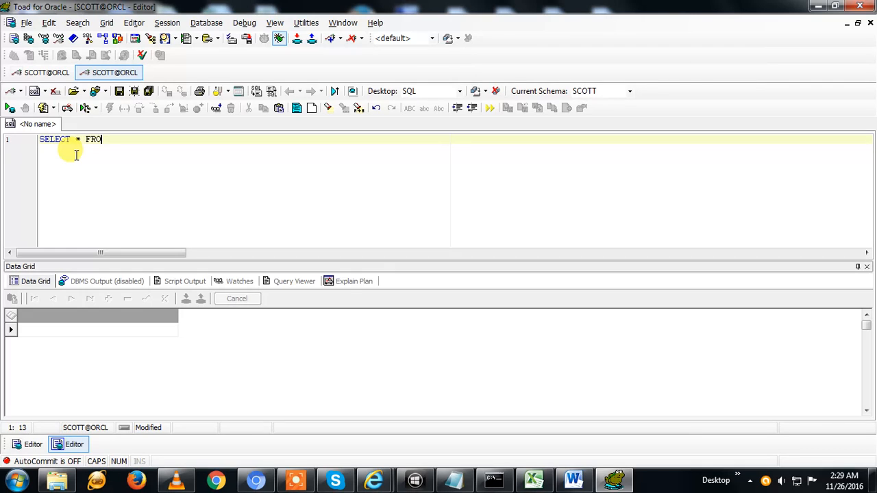
text(M)
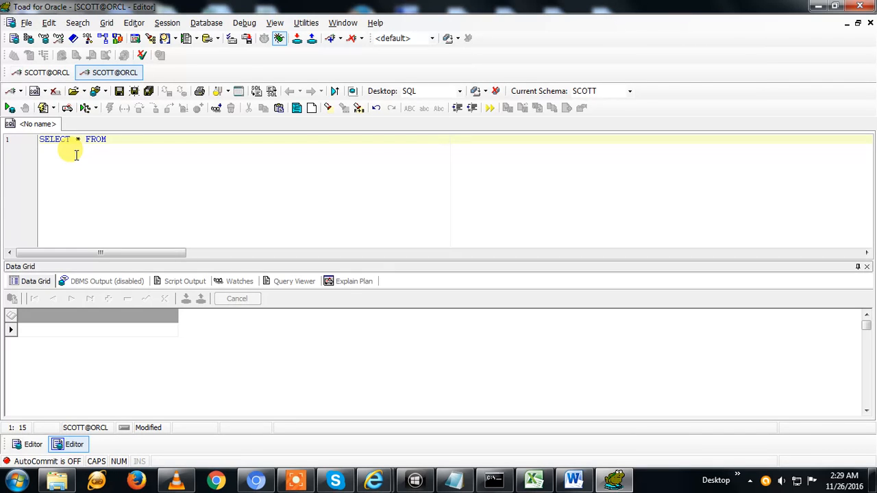
text(EMPL)
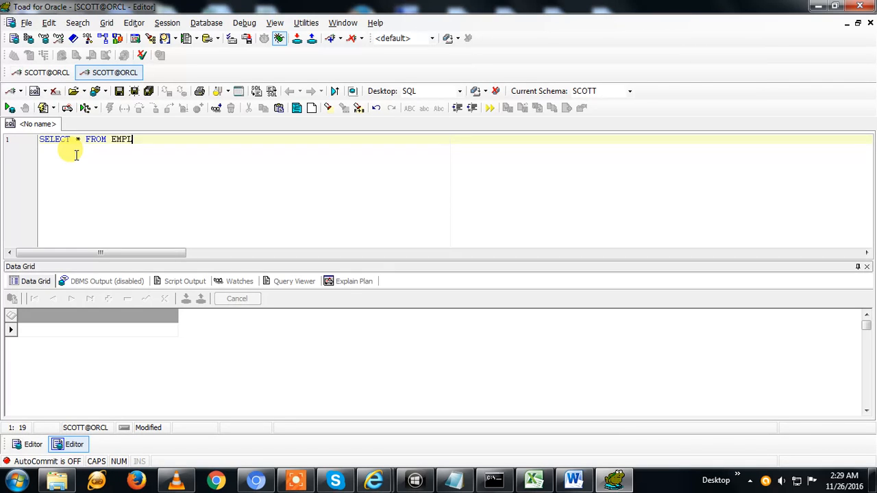
text(OYEE;)
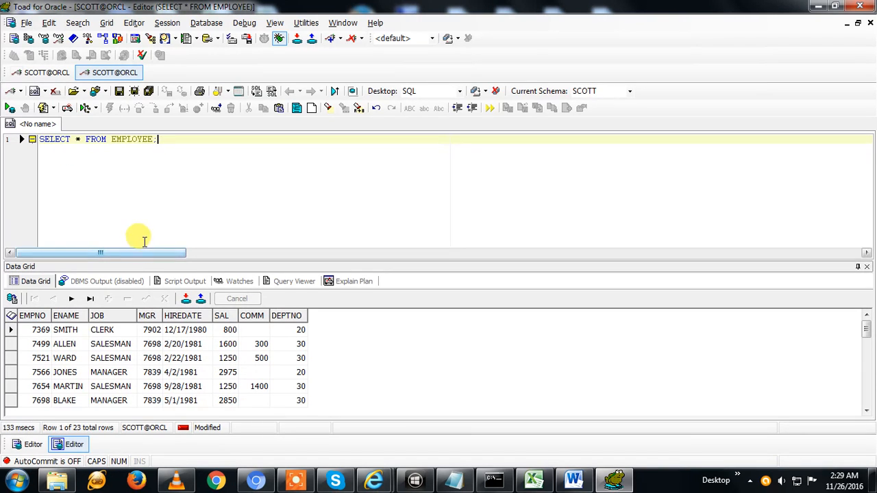
click(175, 145)
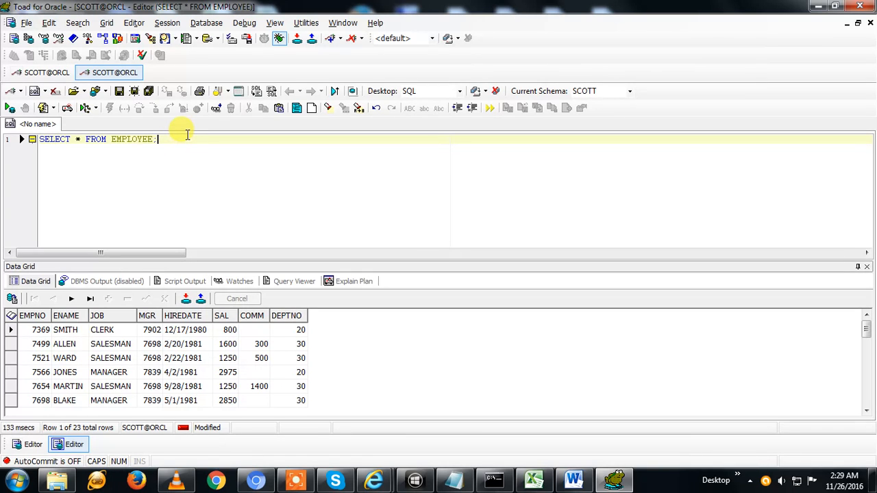
mouse_move(186, 140)
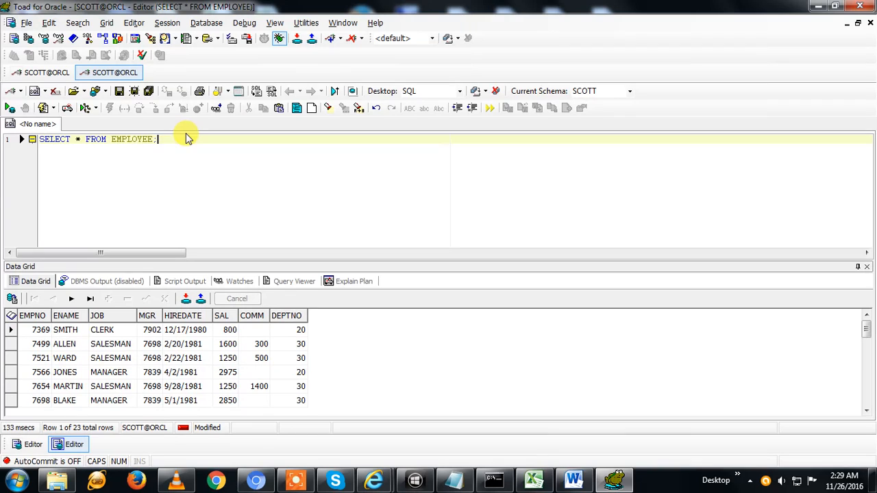
mouse_move(171, 75)
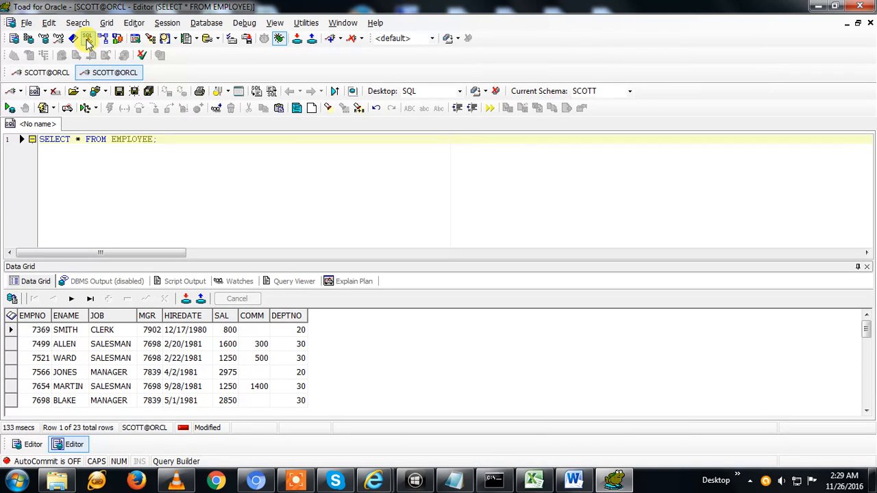
mouse_move(76, 22)
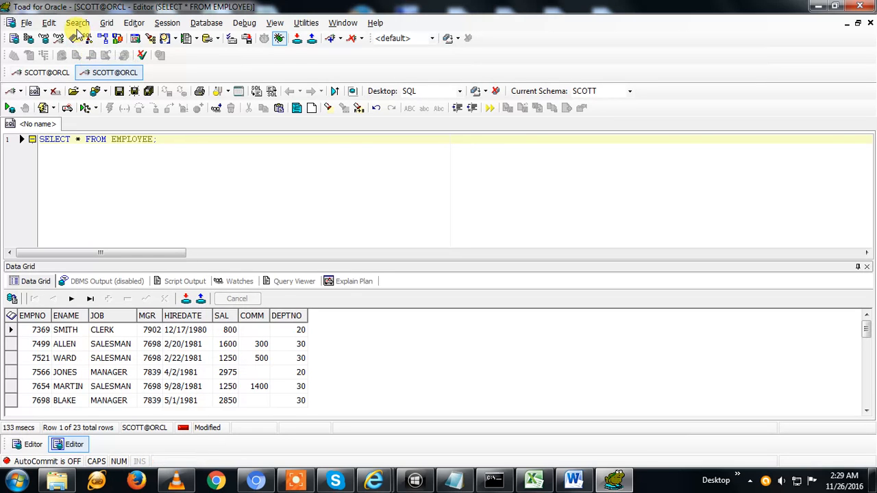
mouse_move(29, 39)
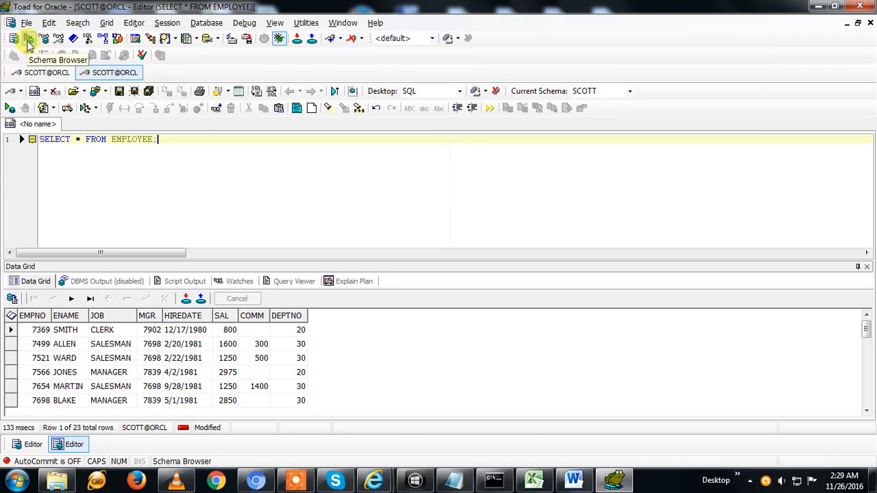
- Show the Schema Browser's All Schemas tree and select the SYS and SYSTEM schemas
click(28, 39)
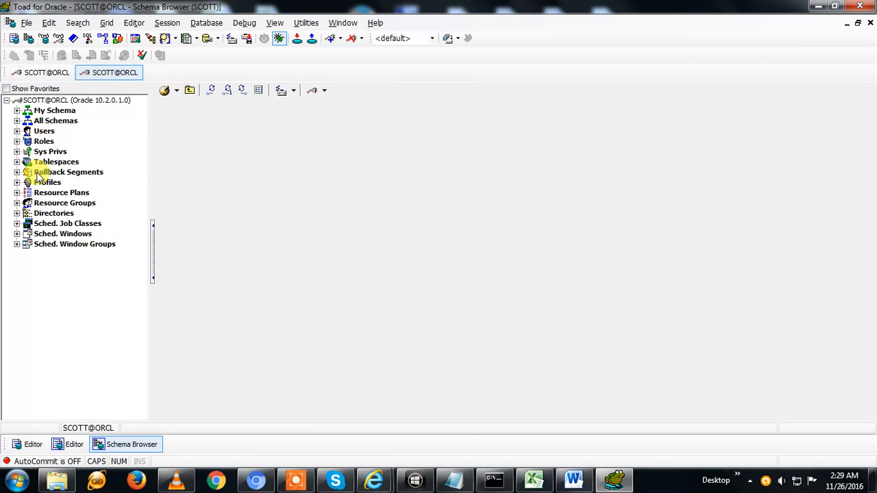
mouse_move(66, 116)
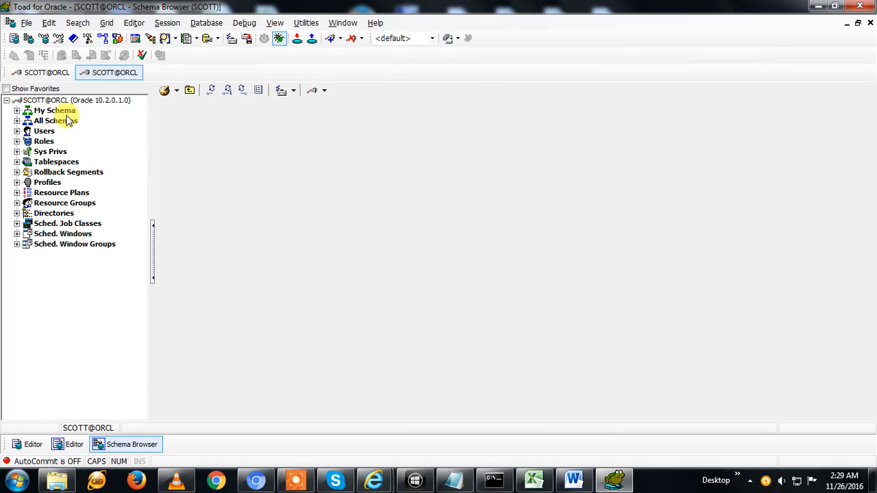
click(110, 72)
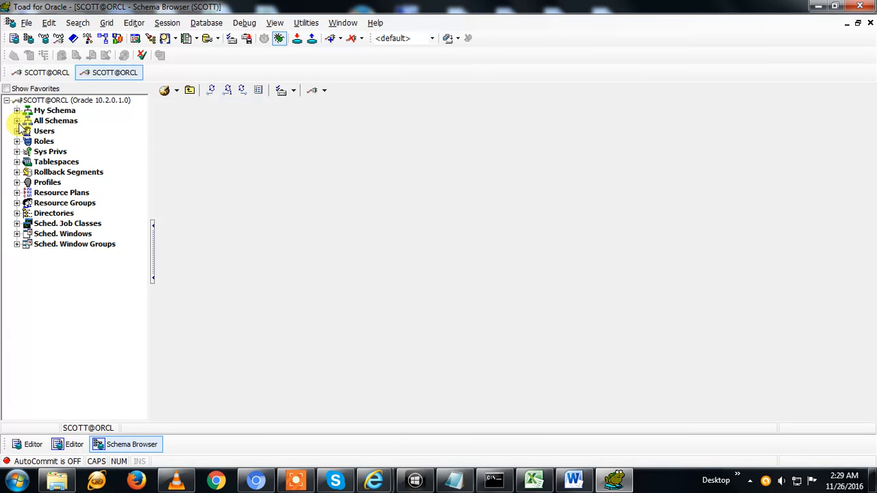
click(16, 120)
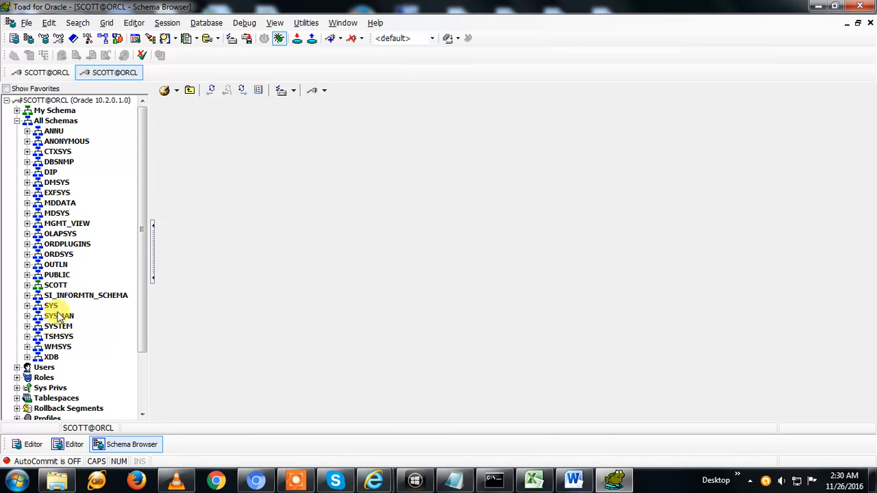
click(52, 304)
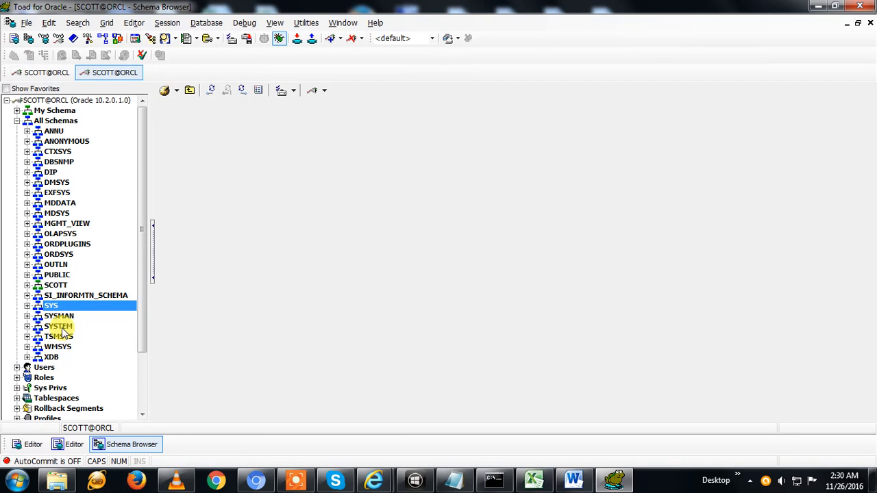
click(58, 326)
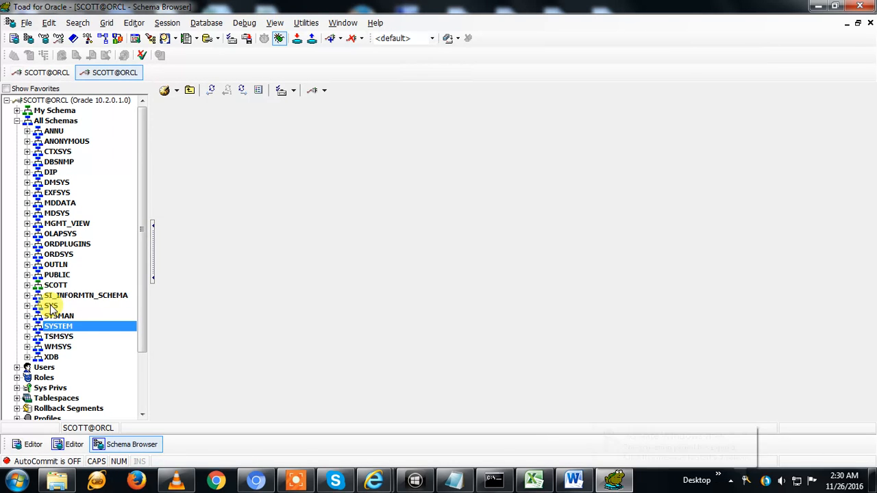
click(52, 305)
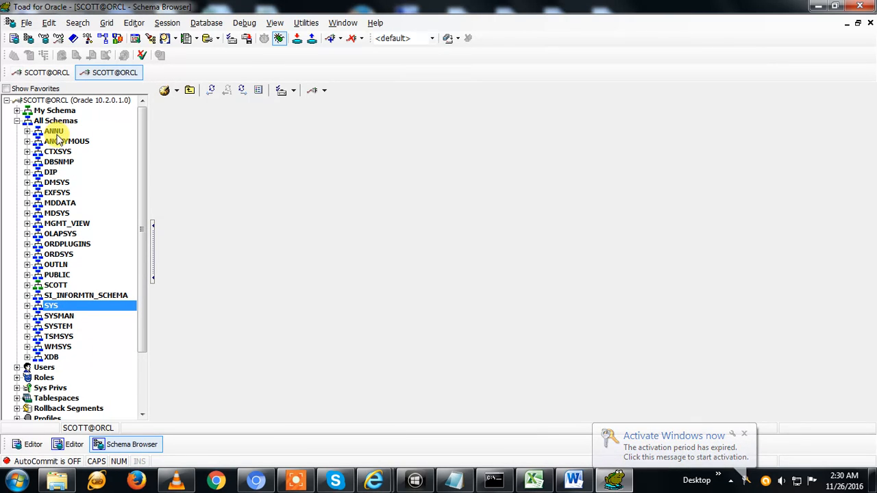
mouse_move(71, 141)
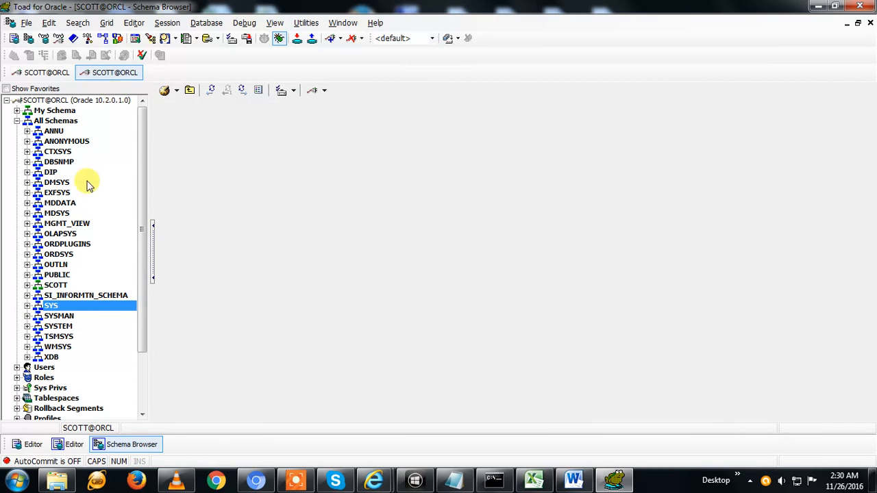
mouse_move(56, 284)
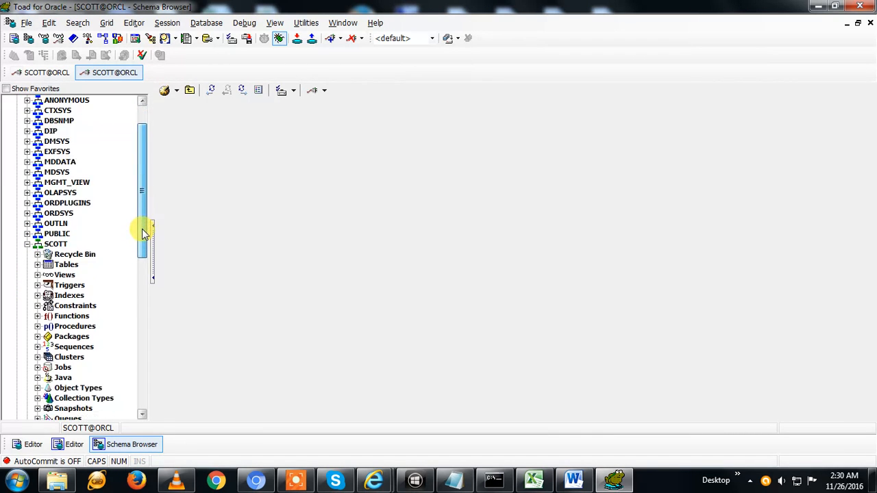
scroll(down, 3)
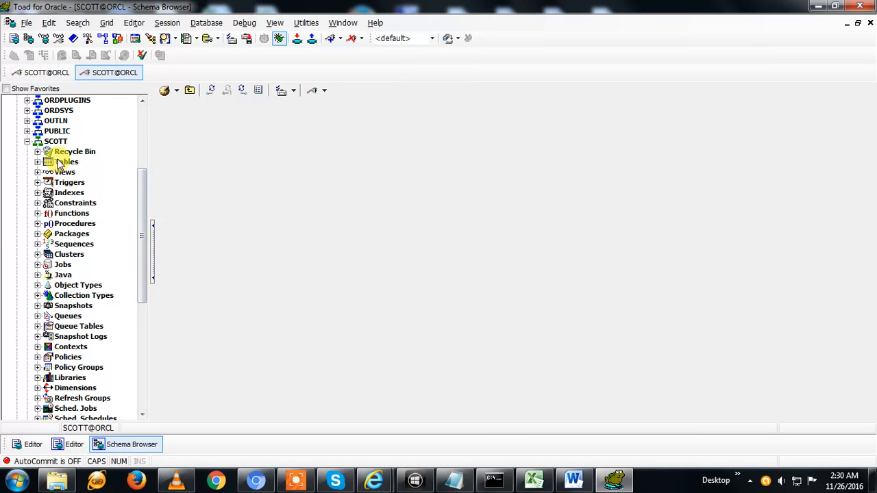
click(66, 161)
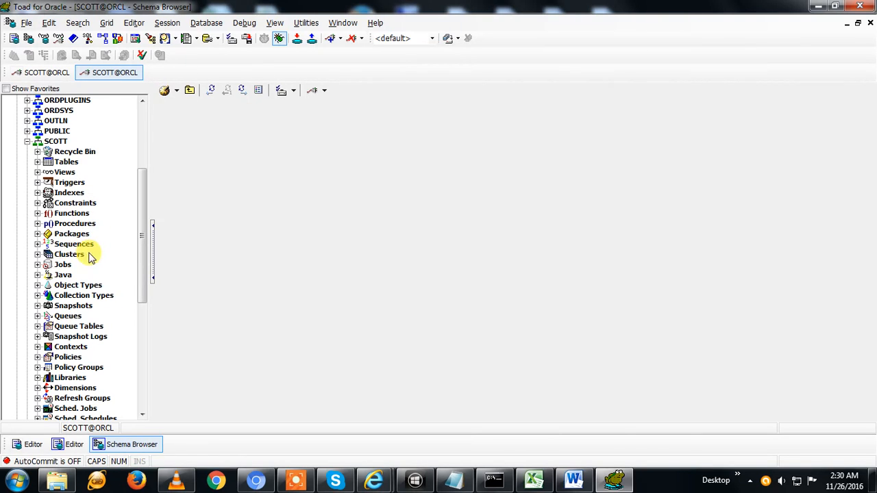
mouse_move(66, 274)
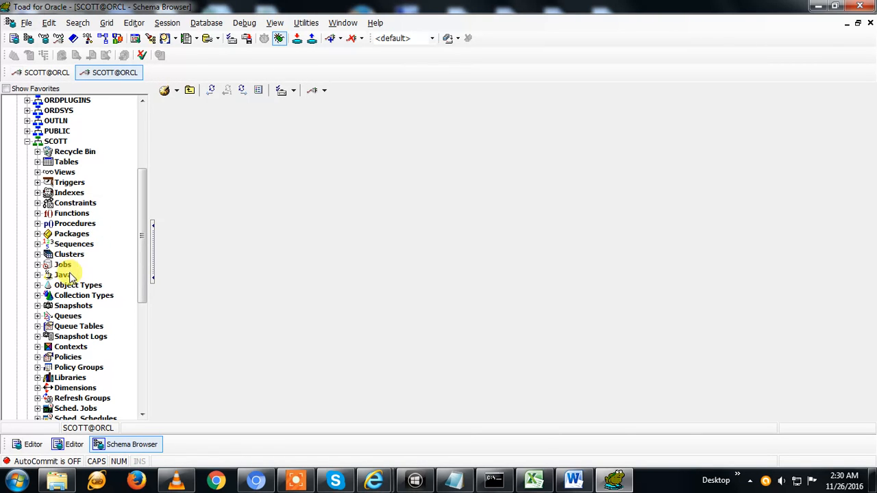
mouse_move(75, 305)
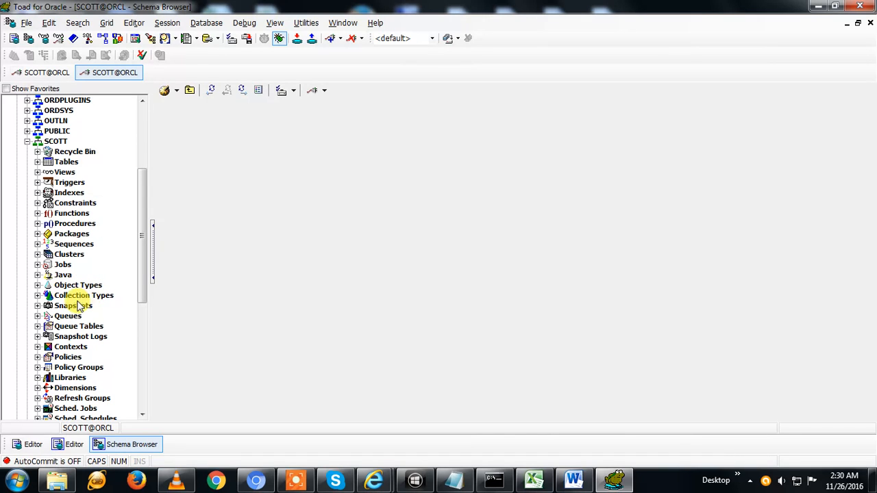
mouse_move(89, 326)
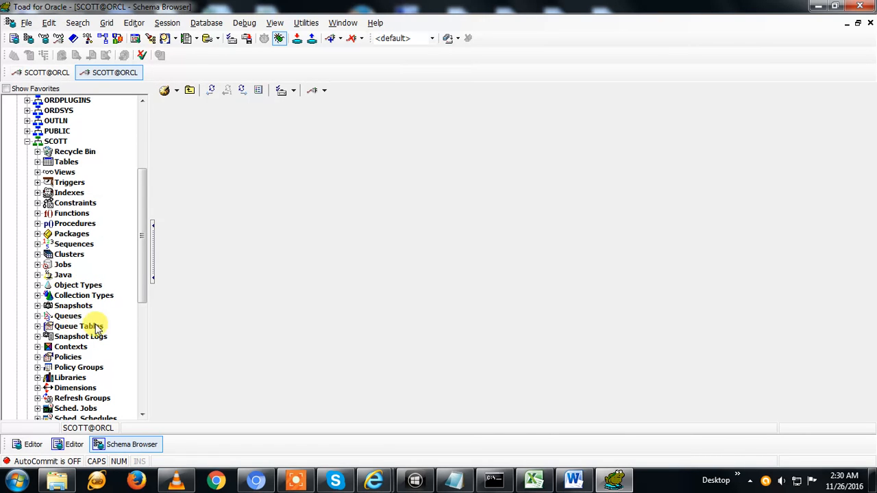
mouse_move(75, 346)
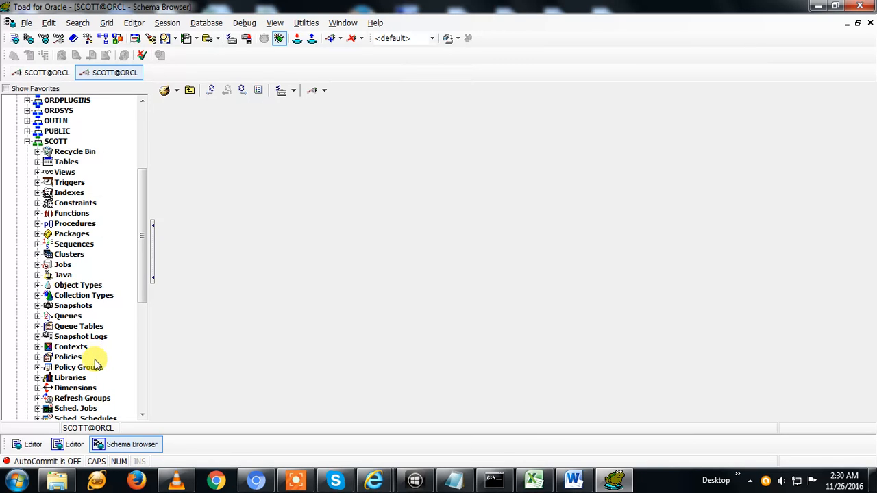
scroll(down, 3)
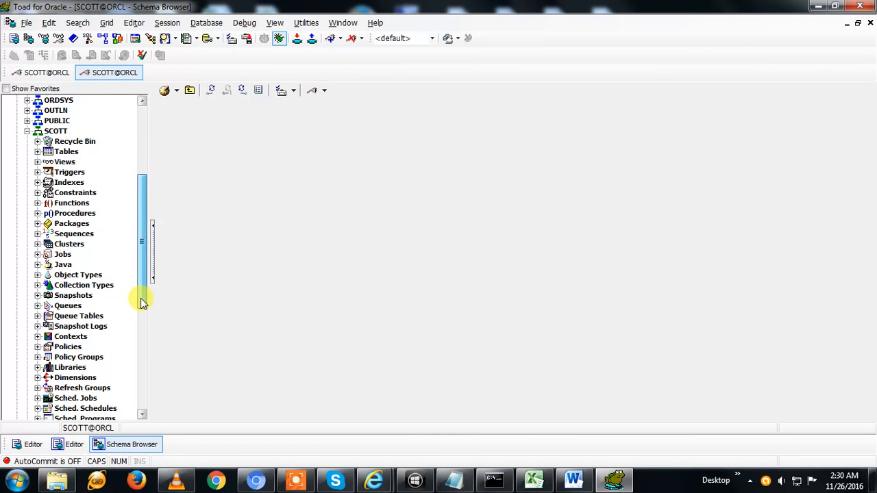
scroll(down, 3)
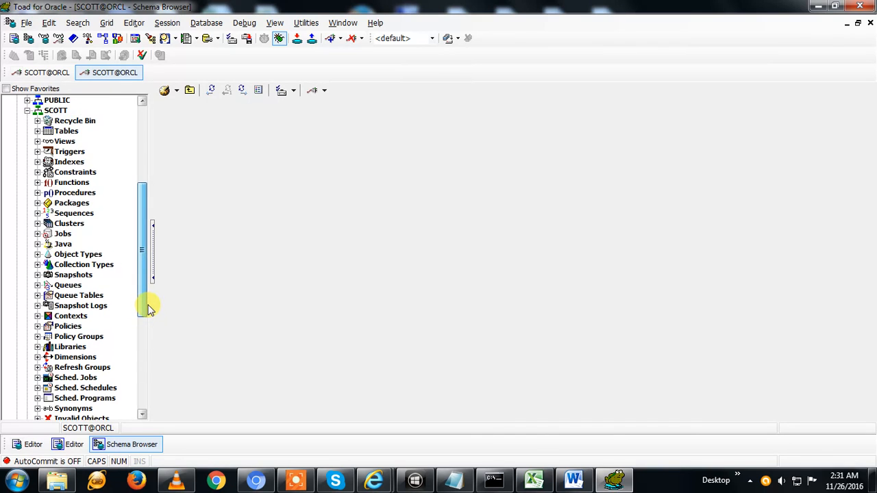
mouse_move(342, 21)
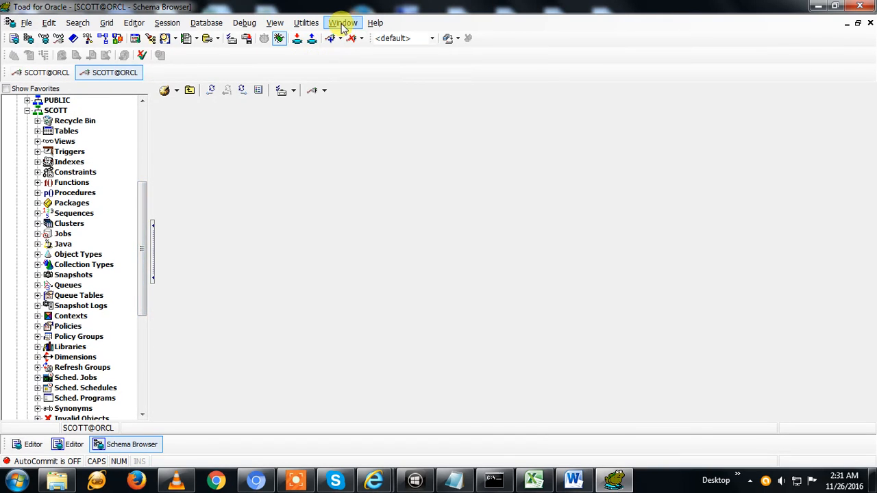
- Switch via the Window menu to the editor with SELECT * FROM EMPLOYEE and select the EMPLOYEE name
click(343, 22)
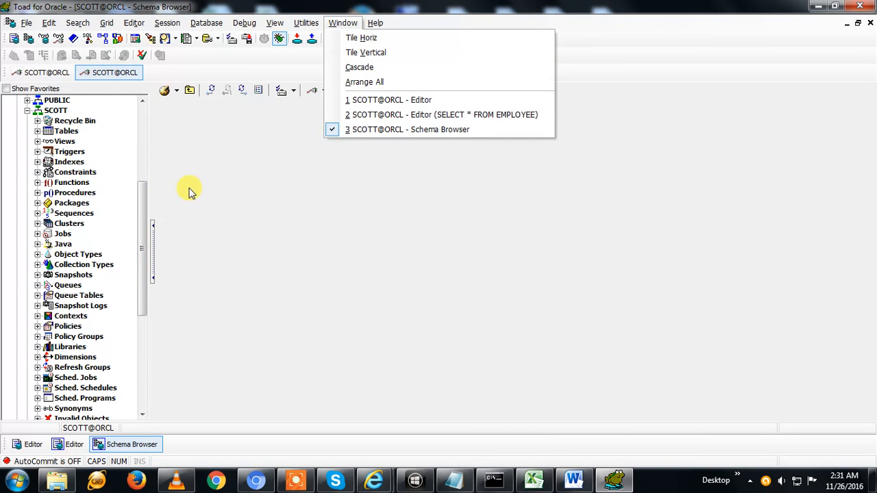
mouse_move(367, 38)
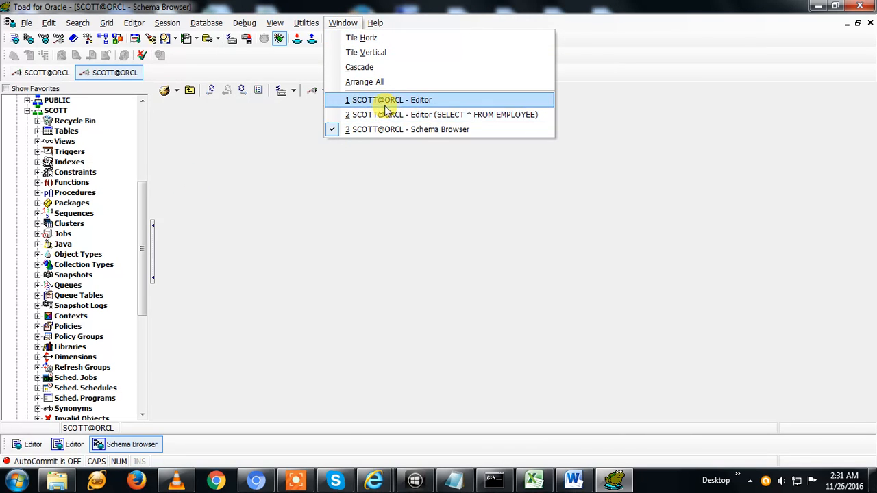
click(389, 100)
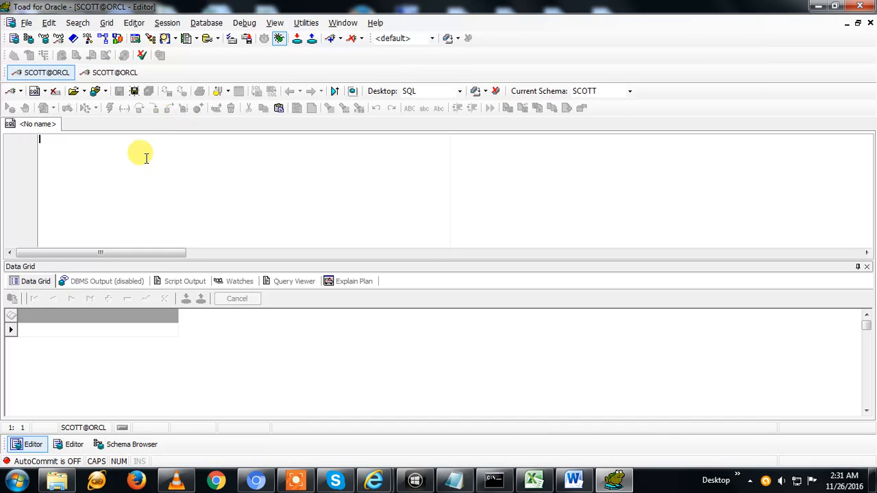
click(343, 22)
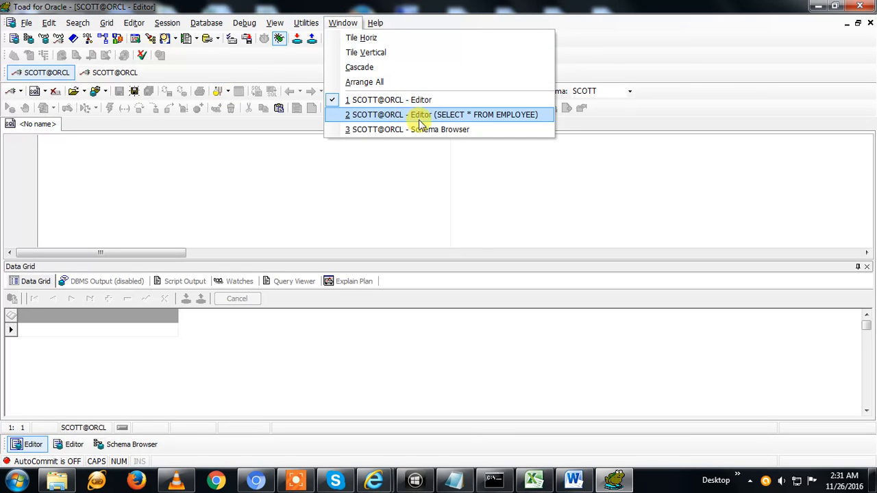
click(441, 115)
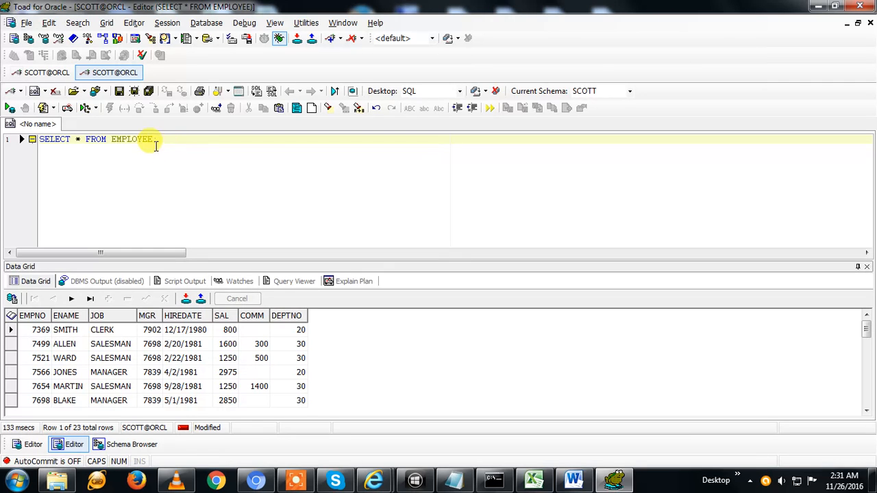
double_click(131, 140)
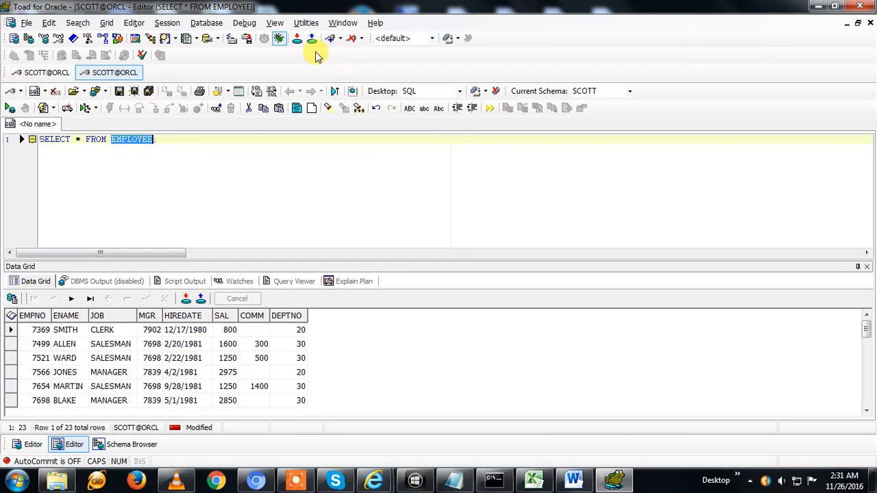
click(342, 22)
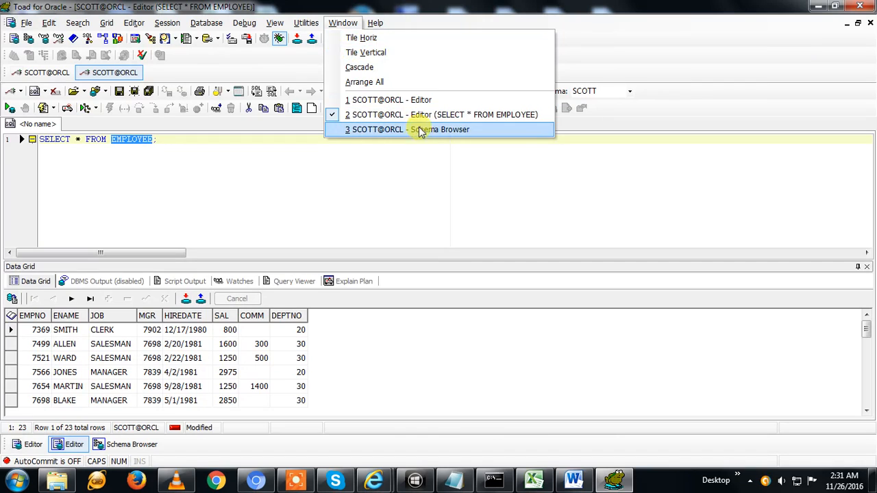
- Return to the Schema Browser, expand SCOTT's Tables and show the EMPLOYEE table's columns
click(407, 128)
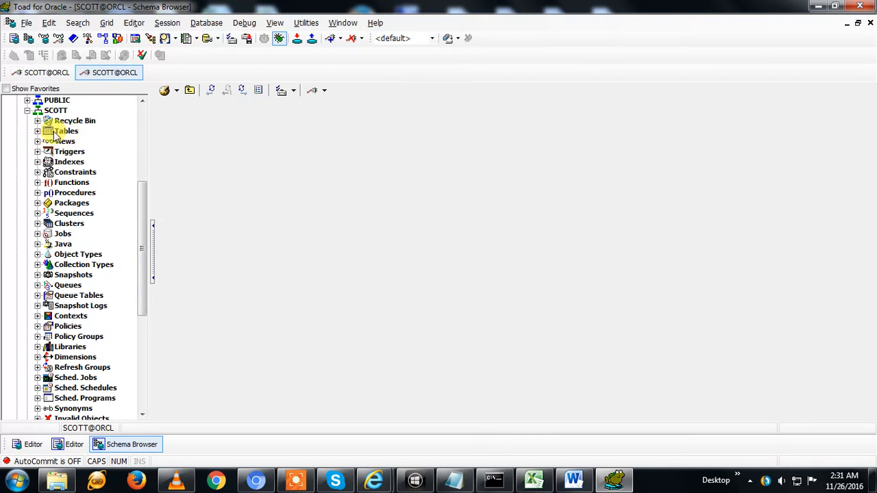
click(66, 131)
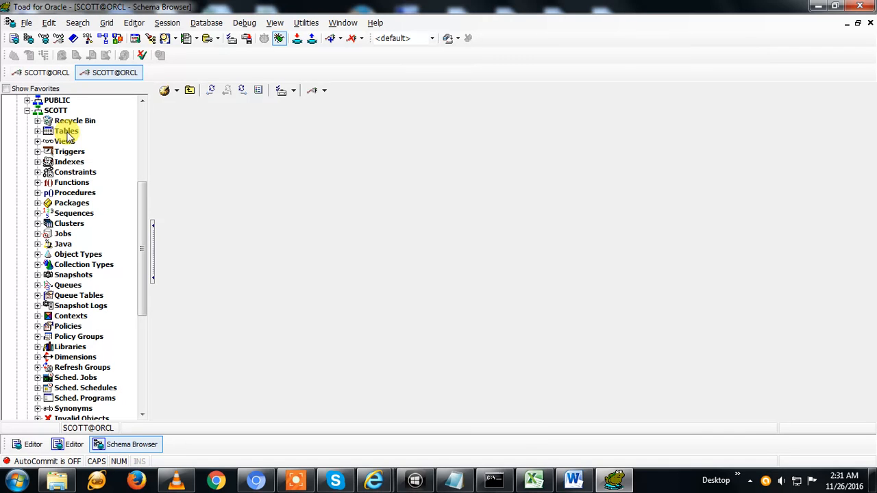
click(38, 131)
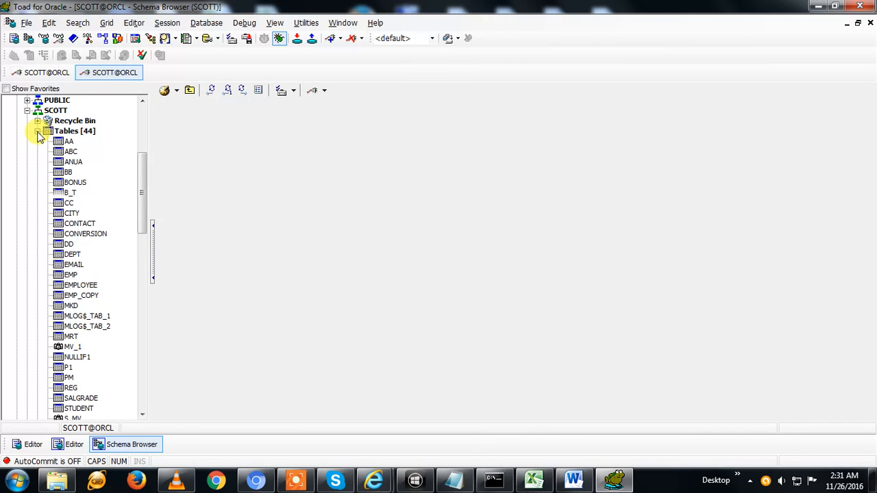
click(65, 132)
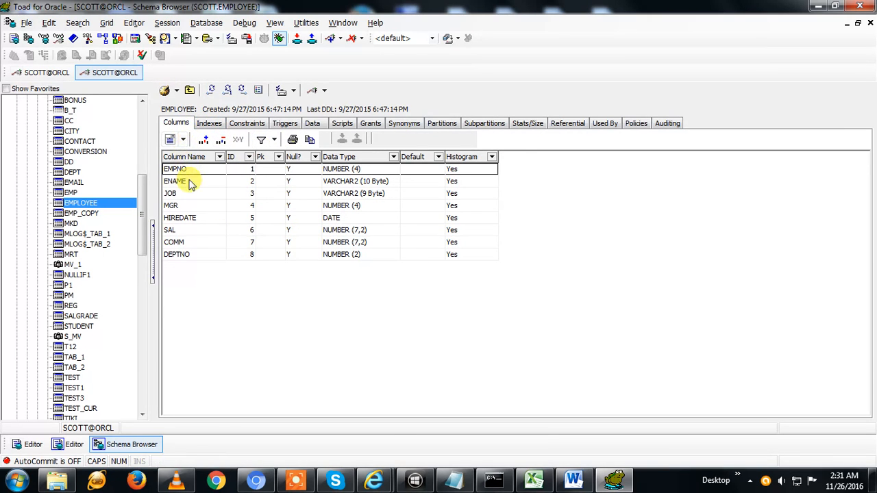
- Show the EMPLOYEE table's 23 stored rows on its Data tab in the Schema Browser
click(313, 124)
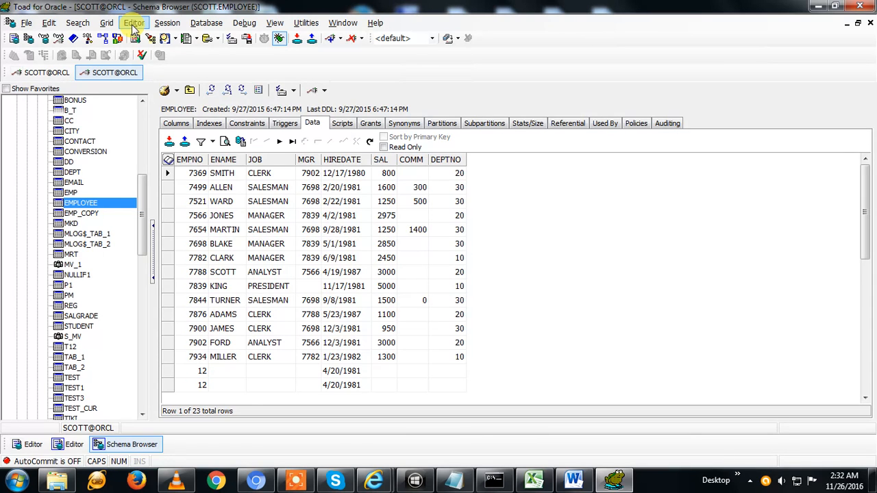
mouse_move(93, 189)
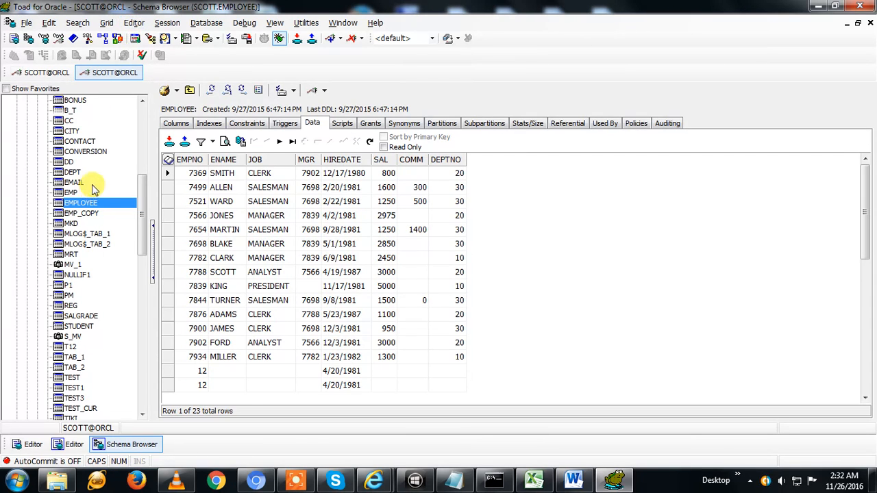